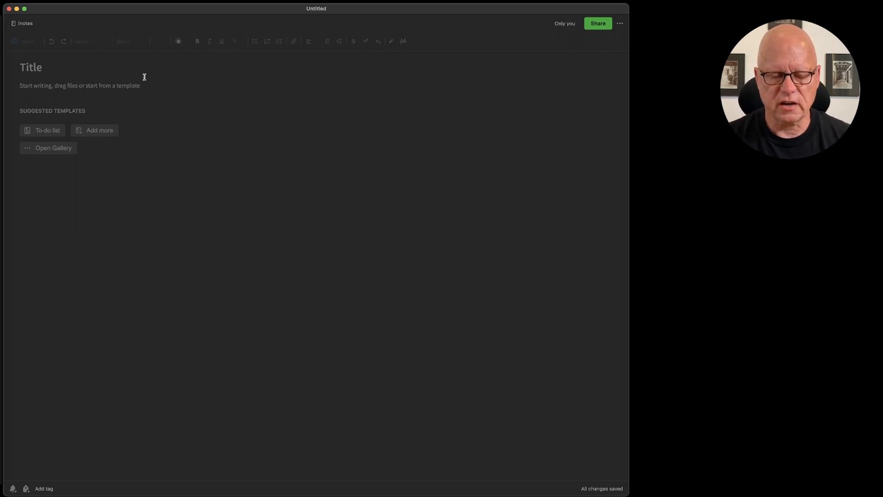
Step: Title the new note 'Title of the Note'
type("T")
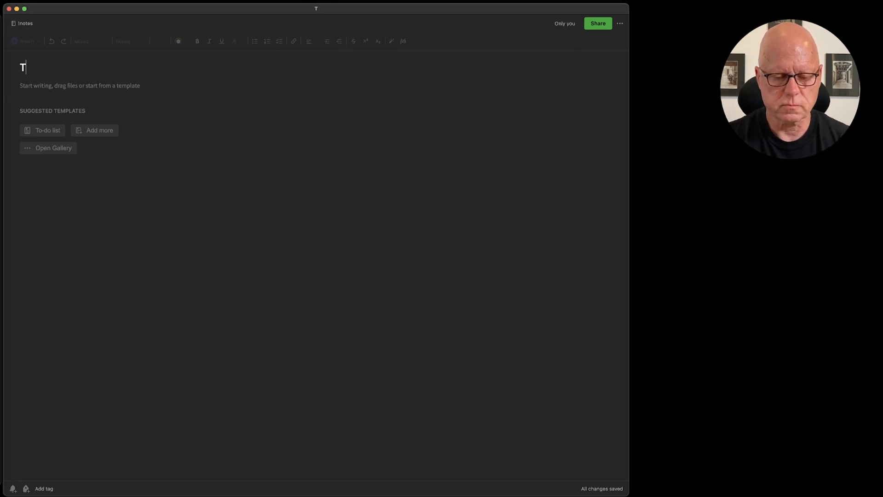
type("itle of the")
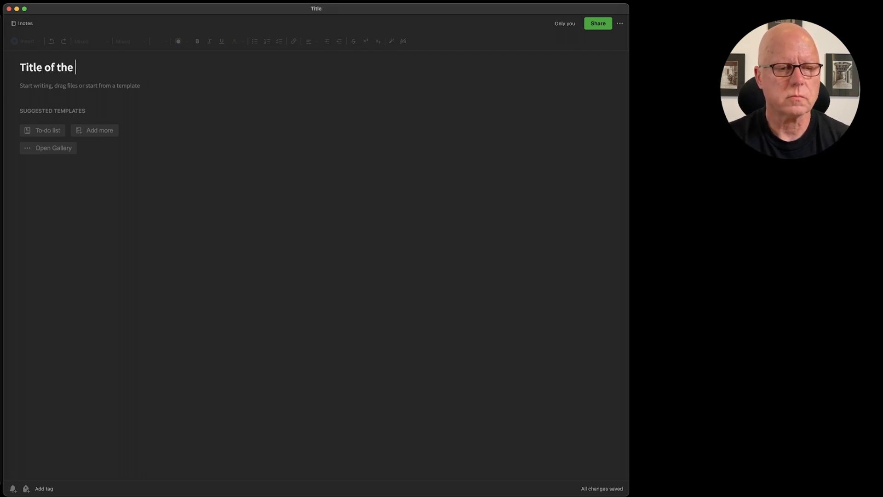
type("Note")
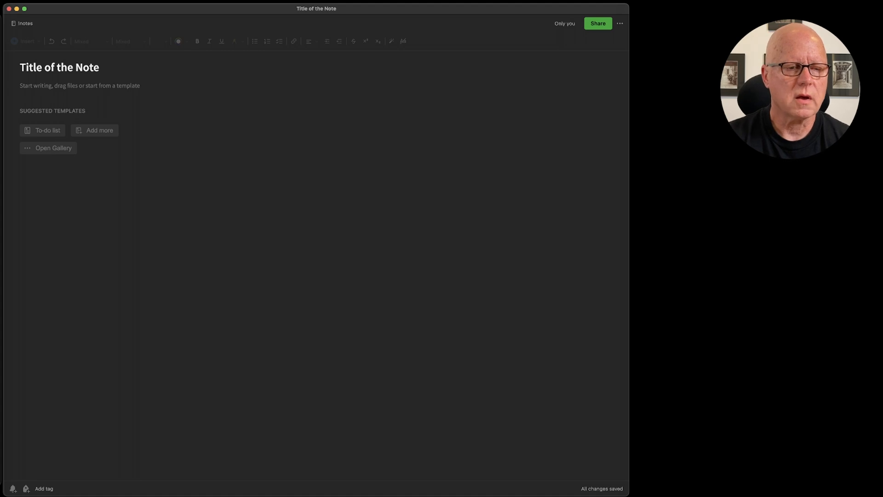
Step: Write 'Now is the time for all good men to come to the aid of their party.' in the body
left_click(164, 112)
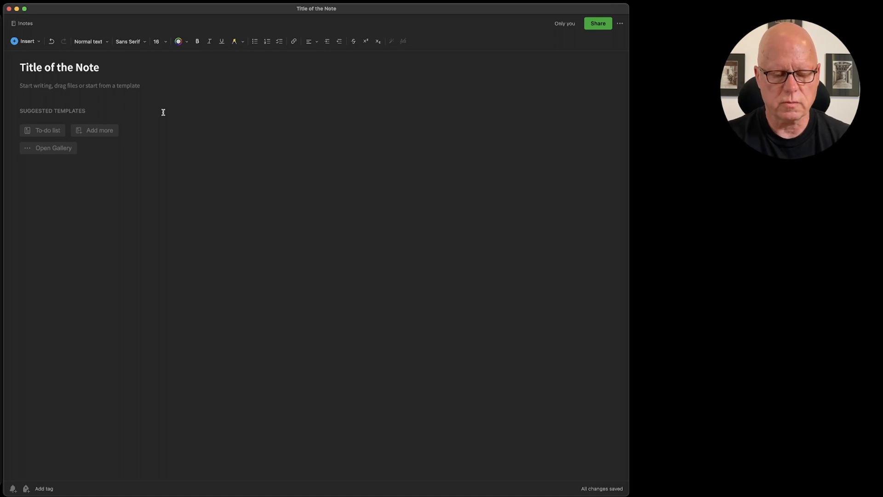
type("Now is the")
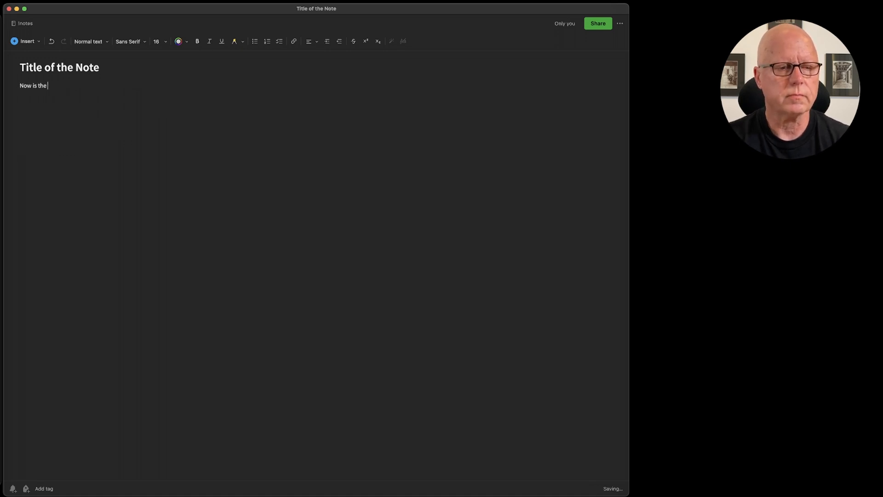
type("time for all good")
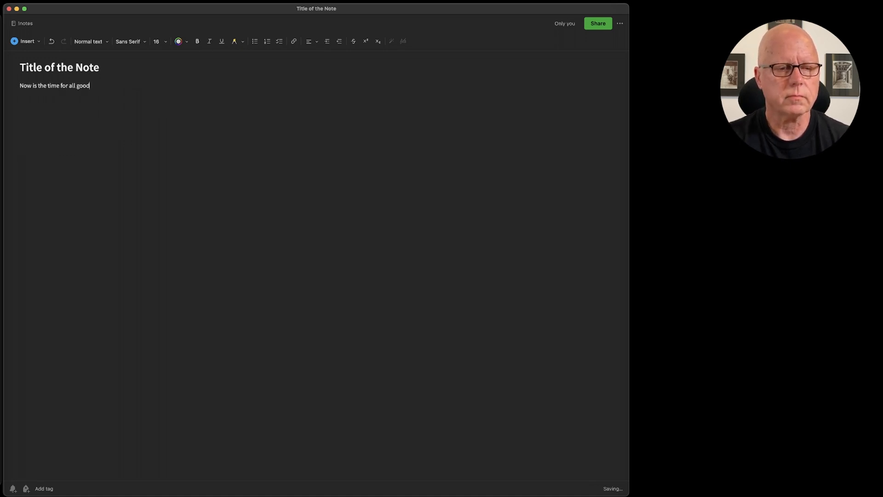
type("men to come")
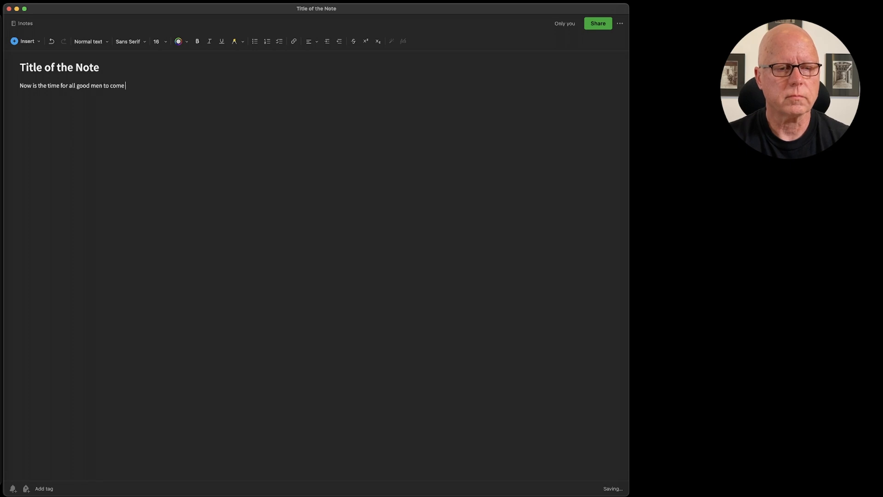
type("to the aid o")
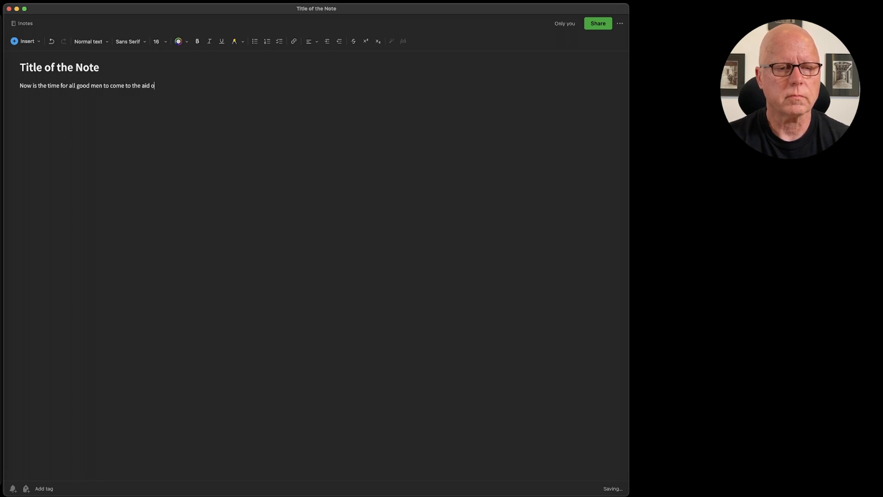
type("f their party.")
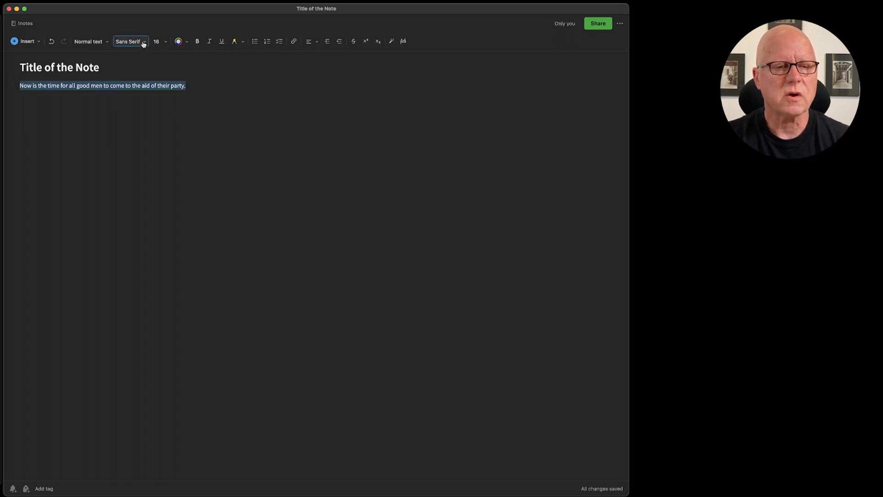
Step: Format the sentence as Slab Serif, size 24, bold, italic and red
left_click(129, 41)
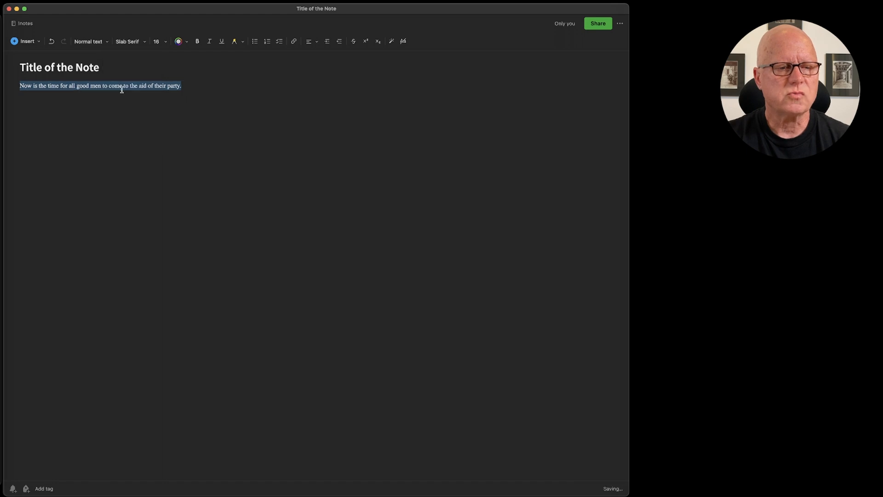
left_click(160, 41)
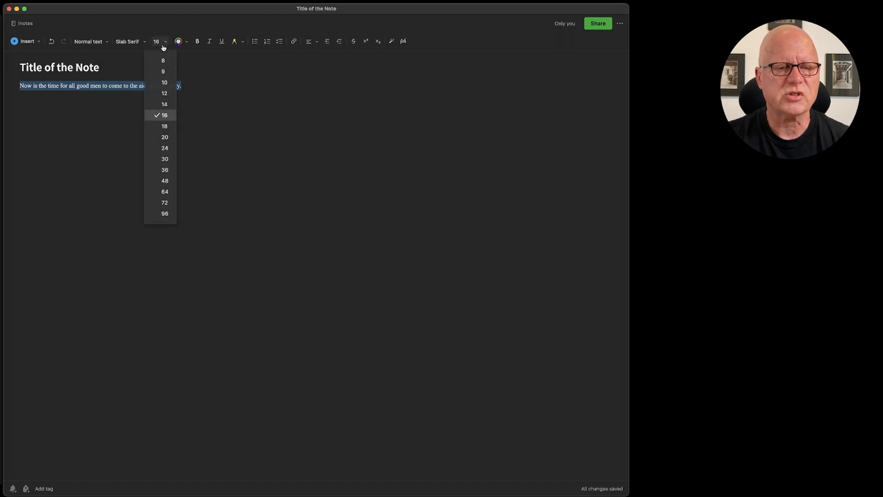
left_click(165, 148)
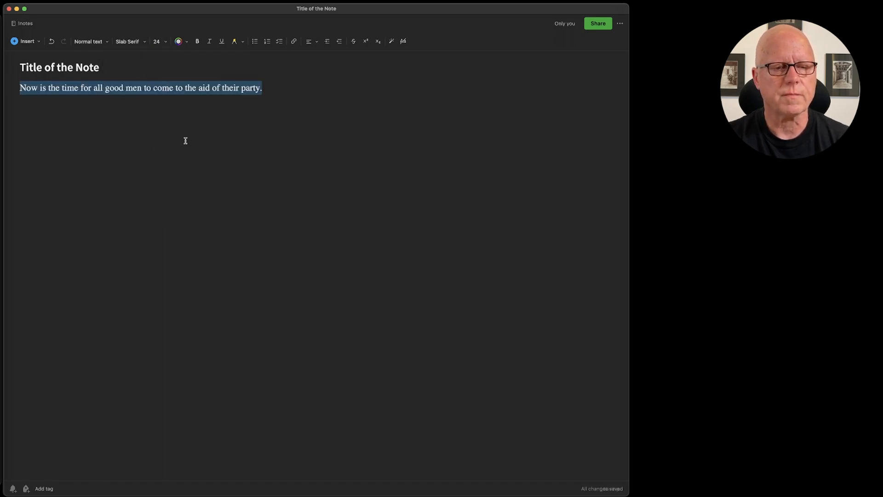
left_click(197, 41)
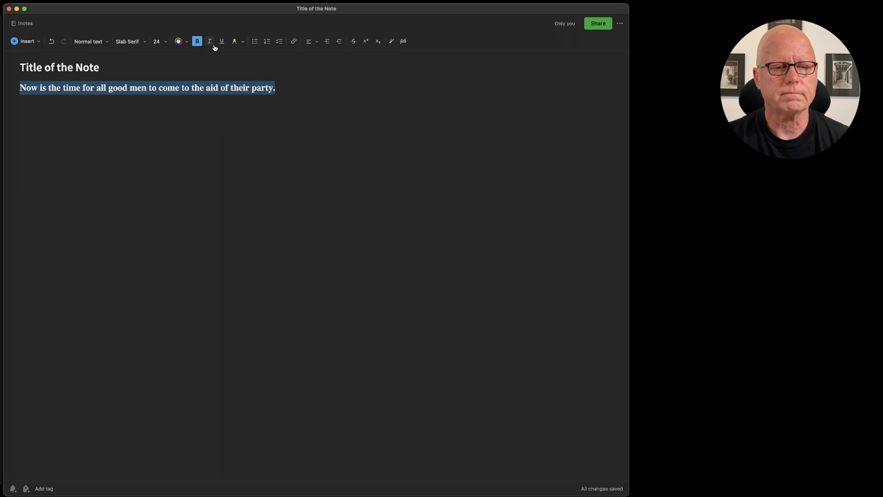
left_click(221, 40)
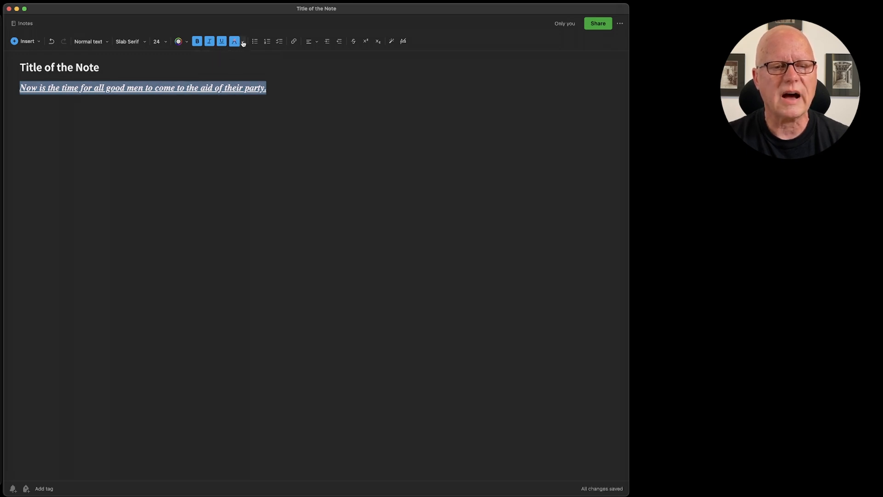
left_click(178, 40)
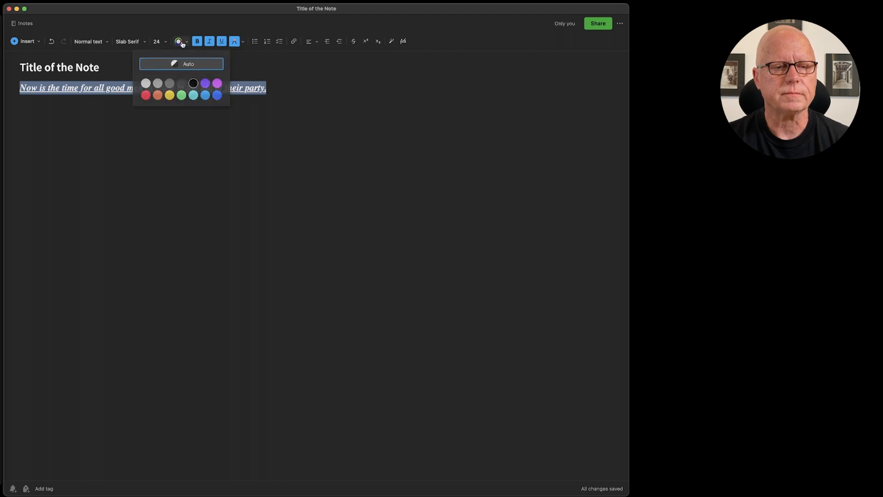
left_click(145, 95)
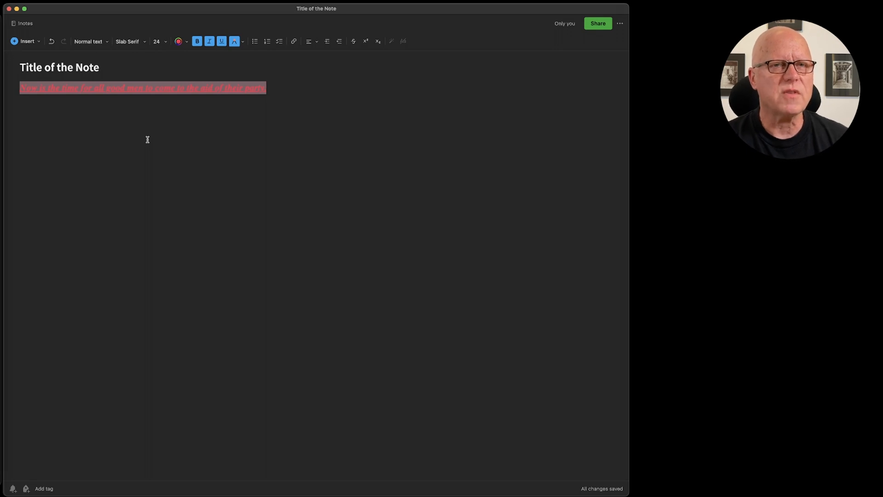
mouse_move(279, 97)
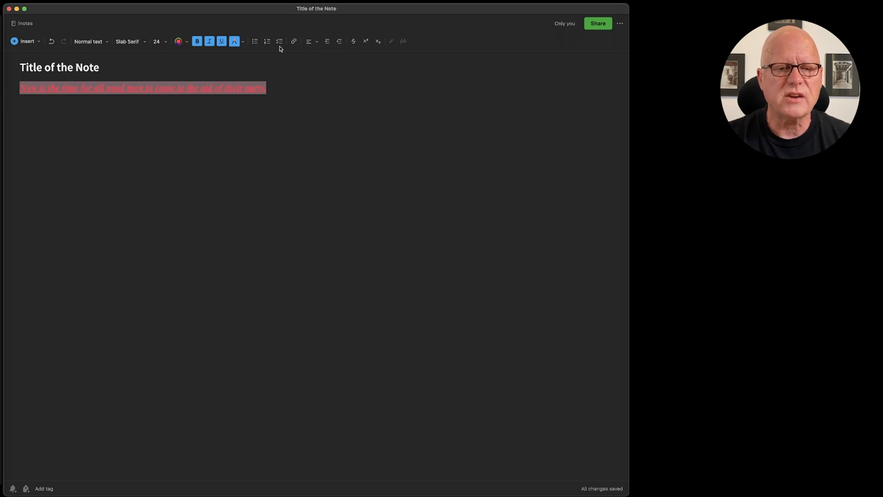
Step: Turn the line below the sentence into a checklist and type 'text' as its first item
left_click(254, 41)
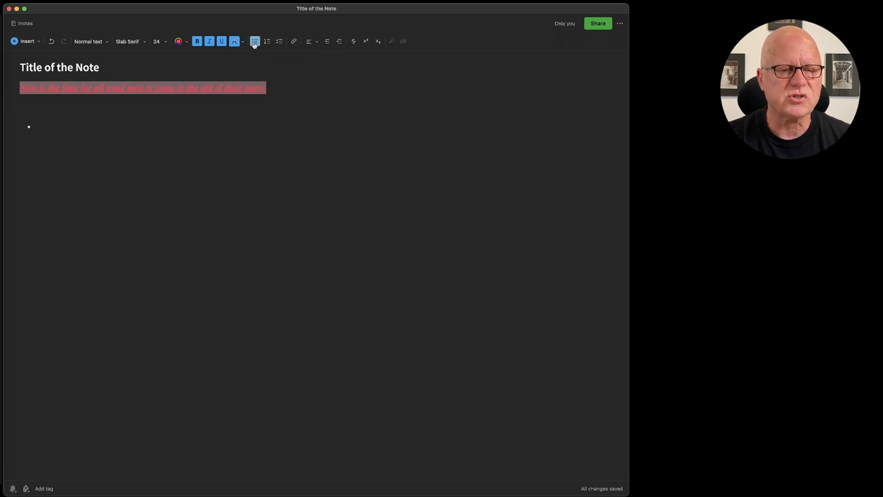
left_click(266, 41)
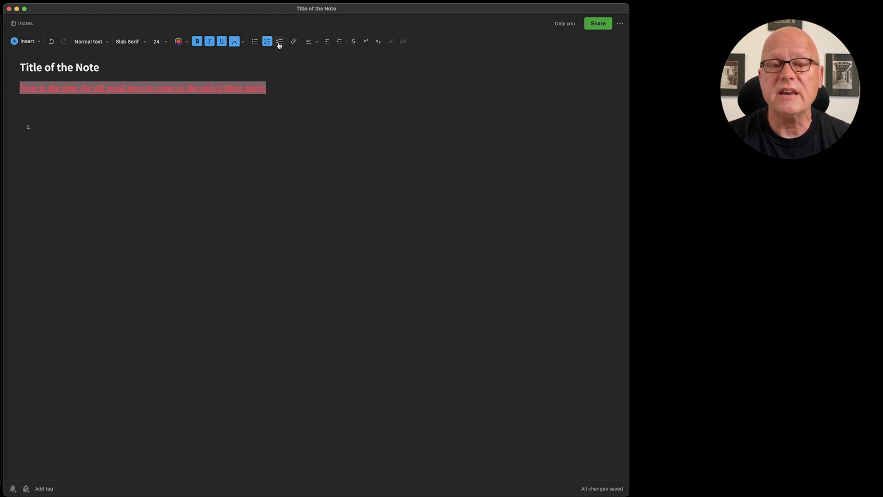
left_click(279, 41)
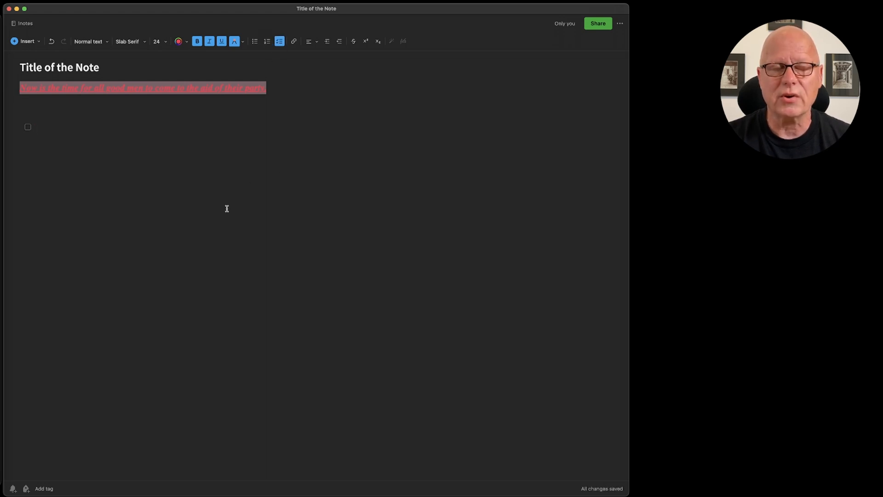
mouse_move(220, 204)
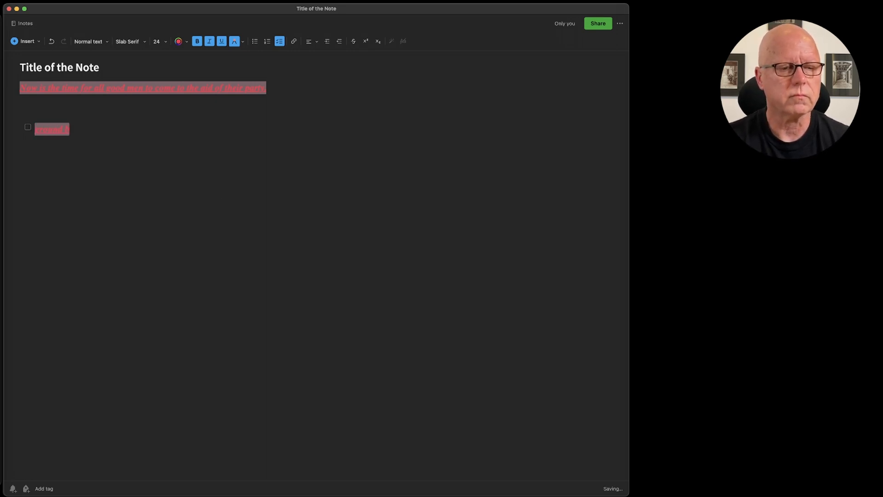
type("text")
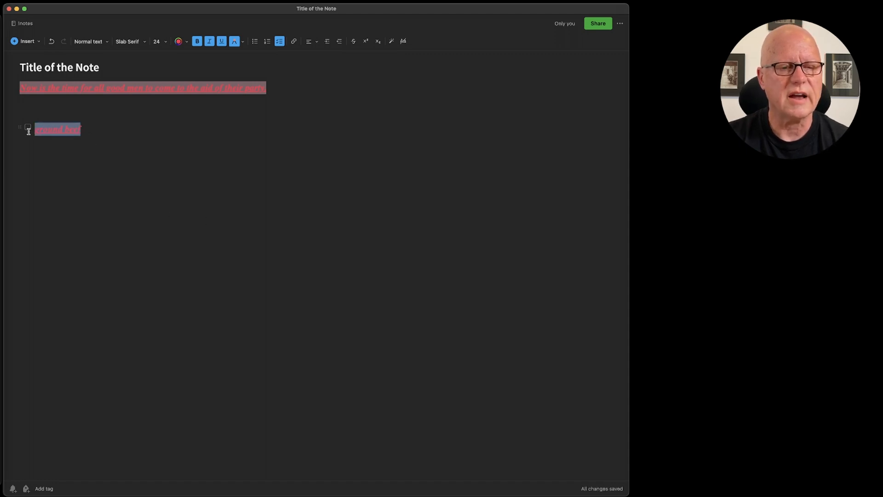
Step: Make the 'ground beef' item plain black, unbolded text and add an empty checklist item
left_click(179, 40)
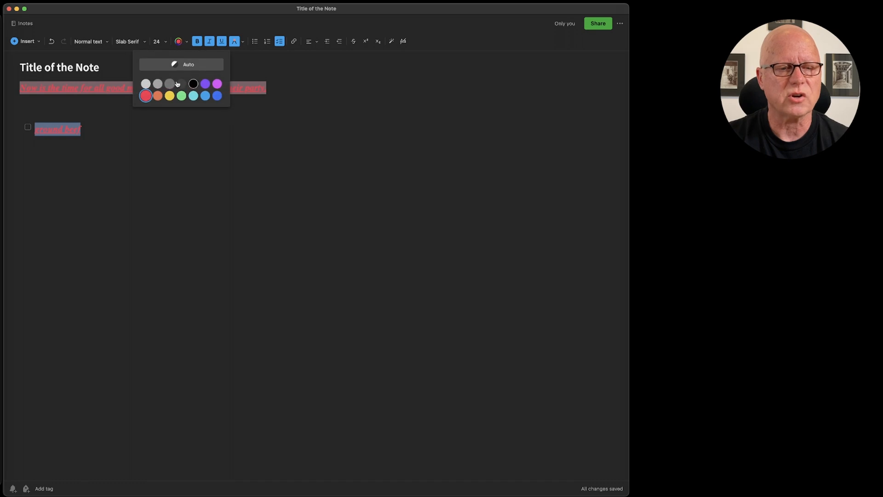
left_click(192, 83)
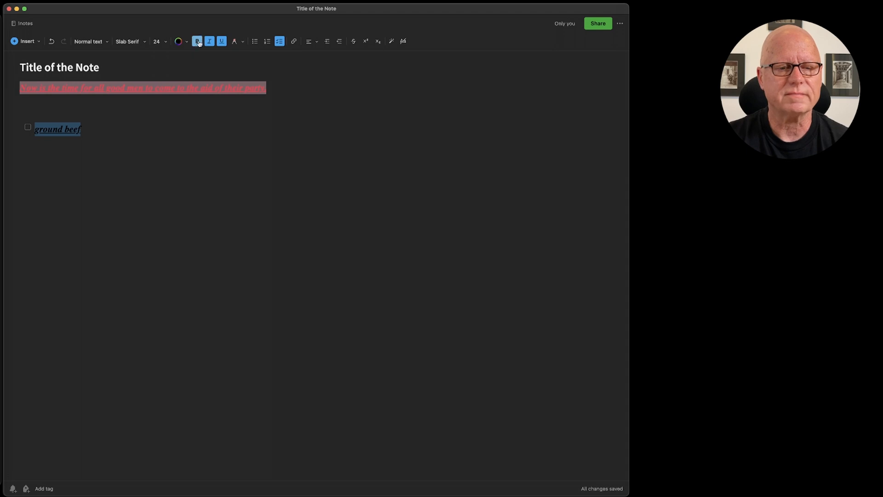
left_click(196, 41)
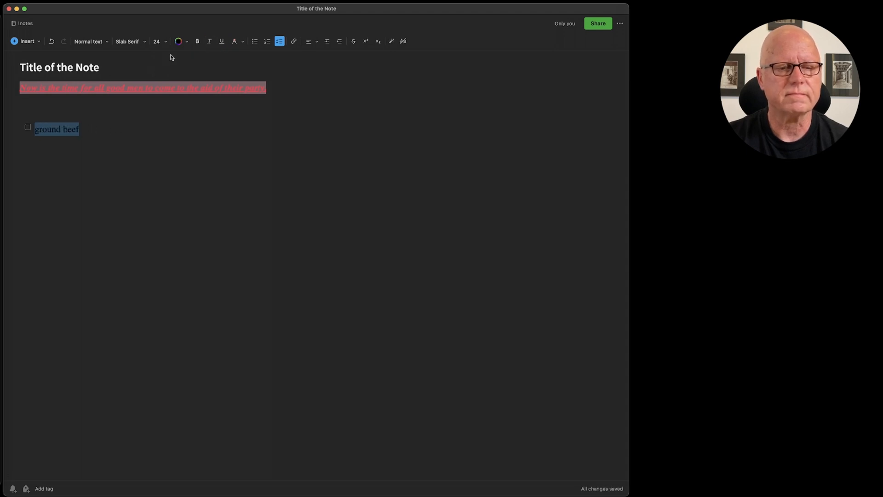
left_click(178, 40)
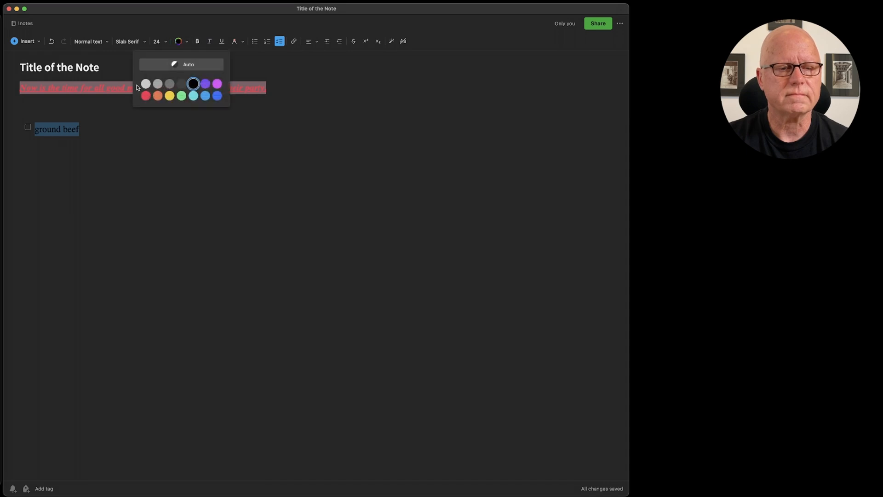
left_click(144, 95)
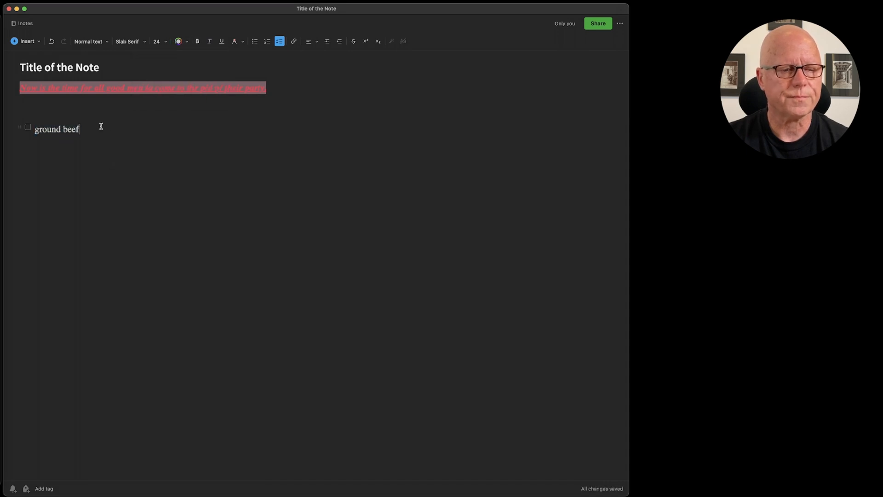
key("Return")
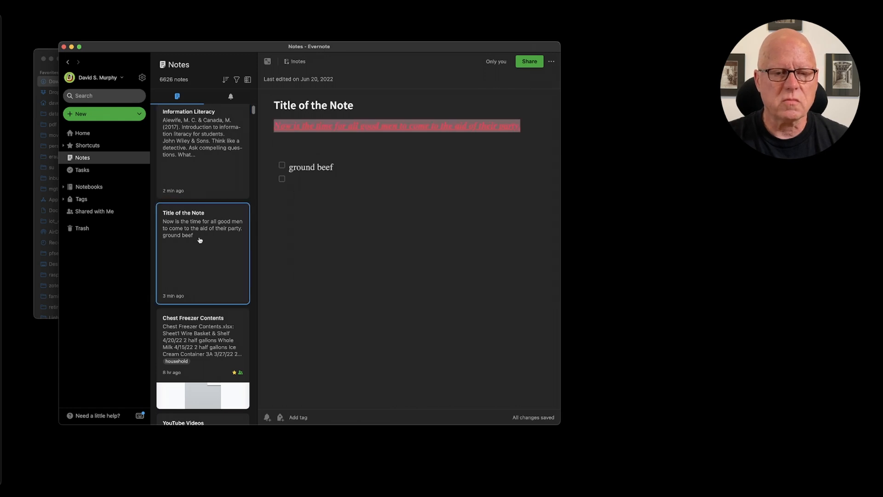
mouse_move(346, 233)
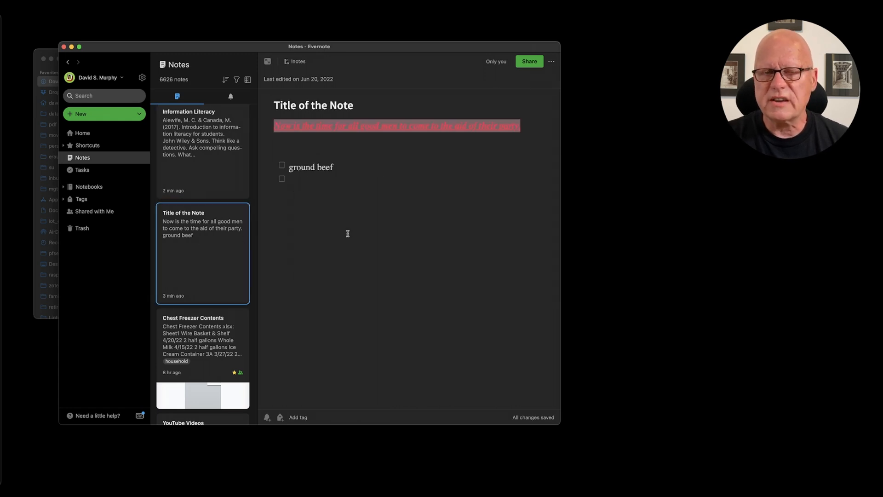
mouse_move(338, 233)
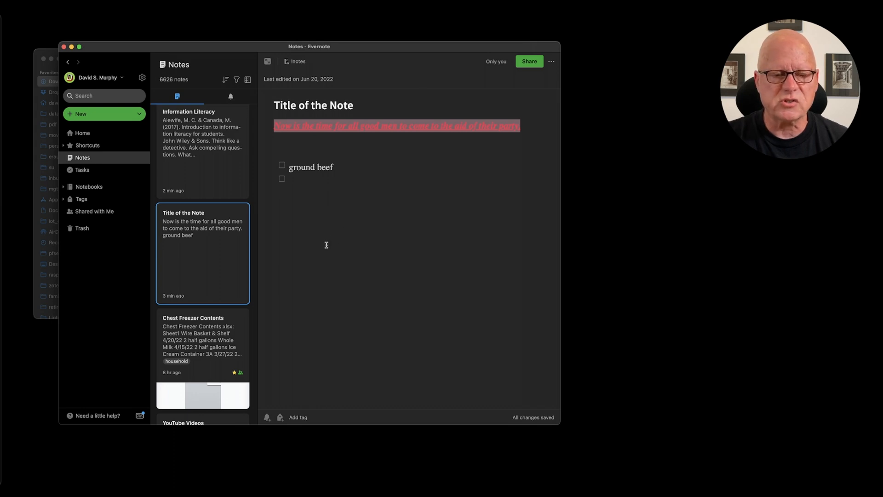
Step: Open the Chest Freezer Contents note and select its Chest Freezer Contents.xlsx attachment
left_click(203, 344)
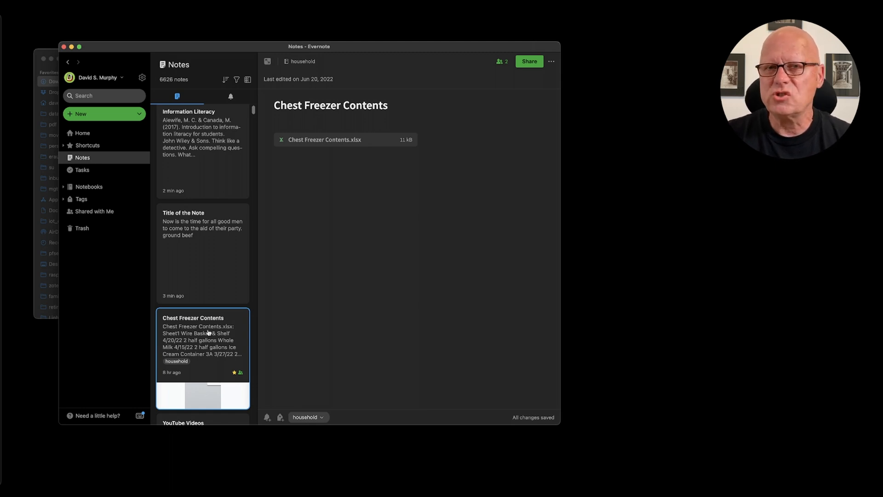
mouse_move(255, 245)
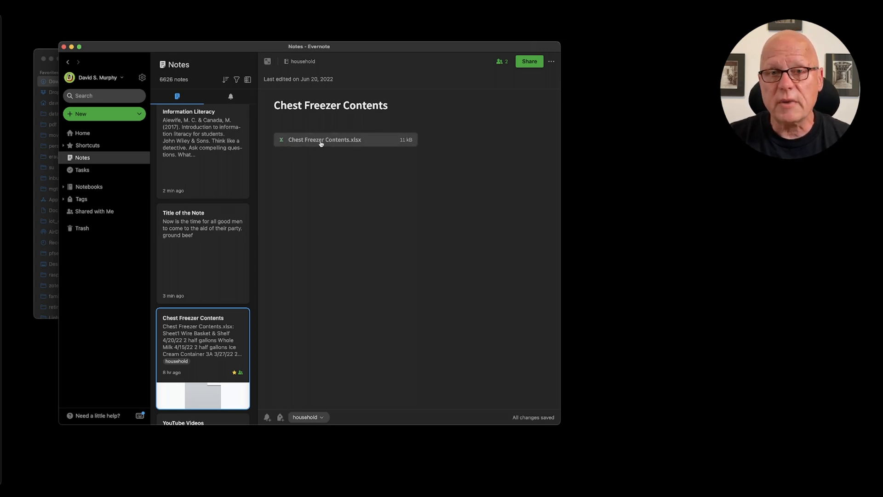
left_click(326, 139)
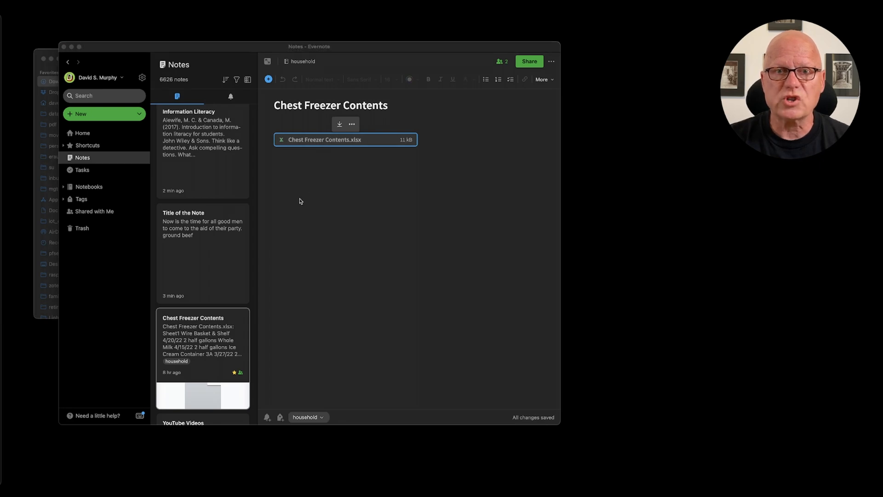
Step: Open the freezer spreadsheet in Excel and review free space in Containers 3A–3D
double_click(325, 139)
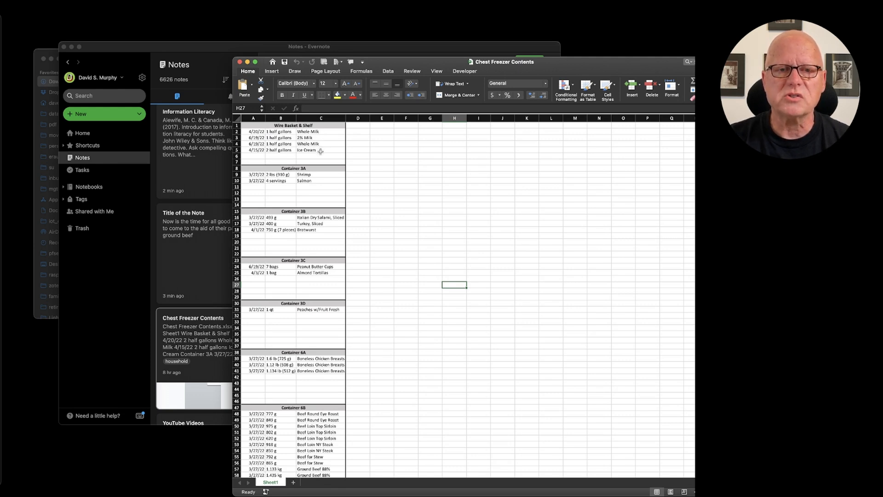
mouse_move(317, 189)
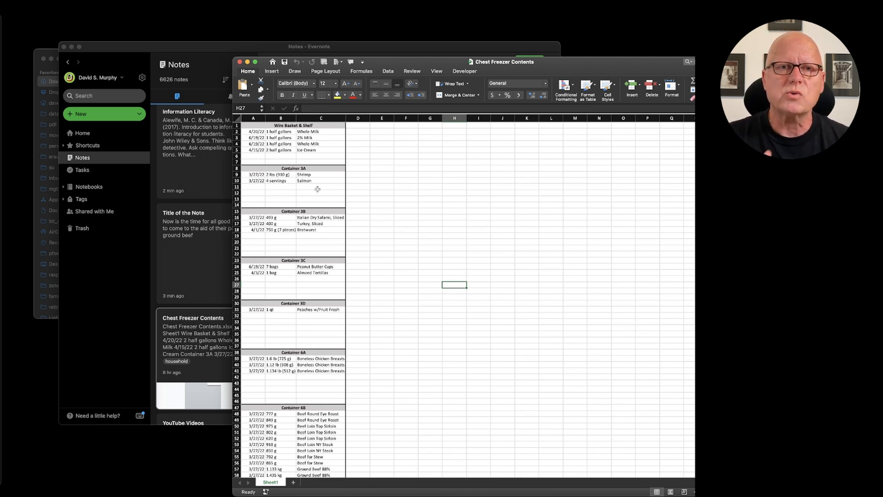
mouse_move(292, 203)
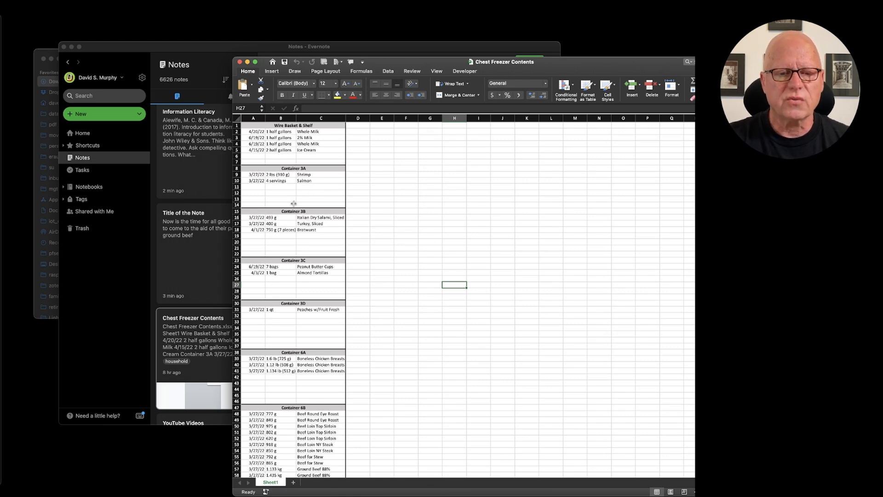
left_click(282, 193)
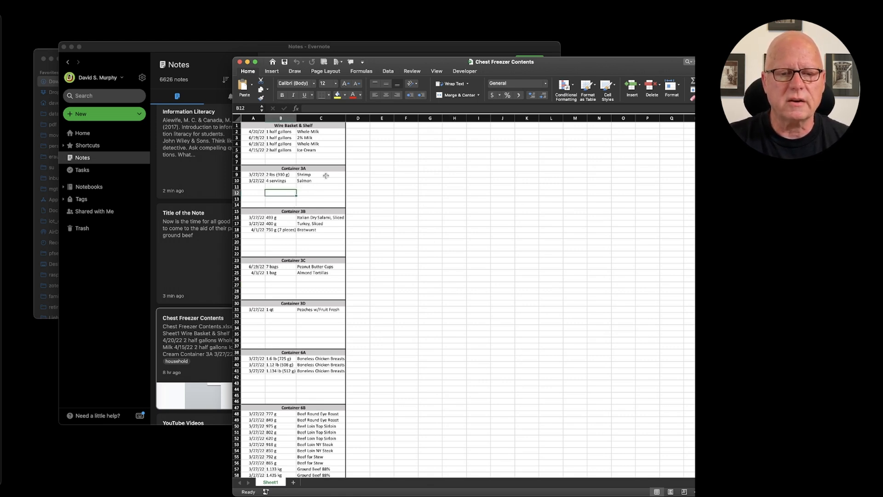
left_click(321, 248)
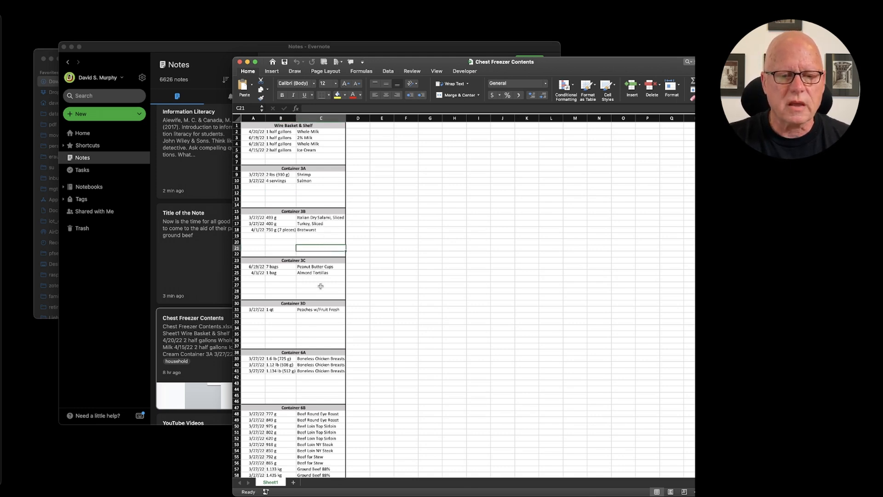
left_click(320, 284)
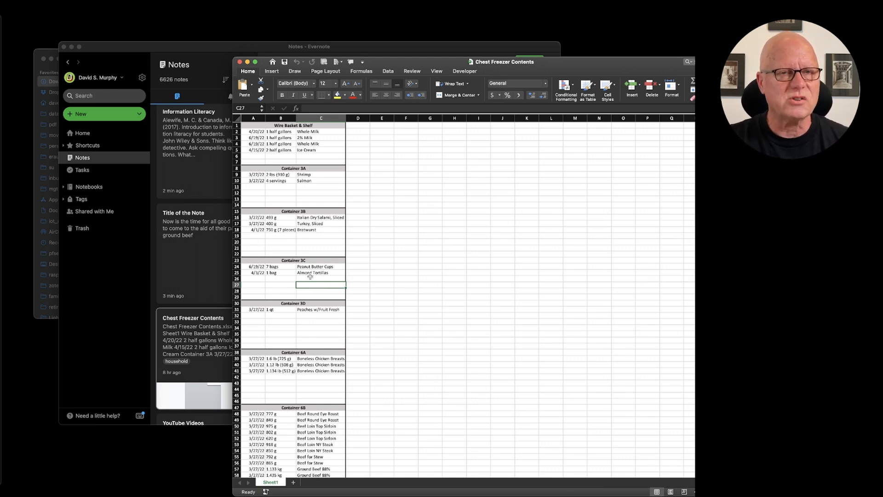
left_click(320, 327)
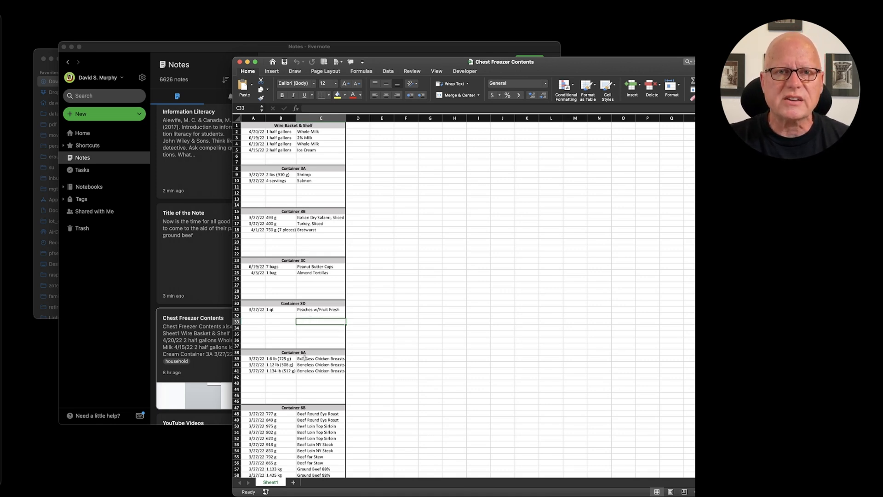
left_click(320, 389)
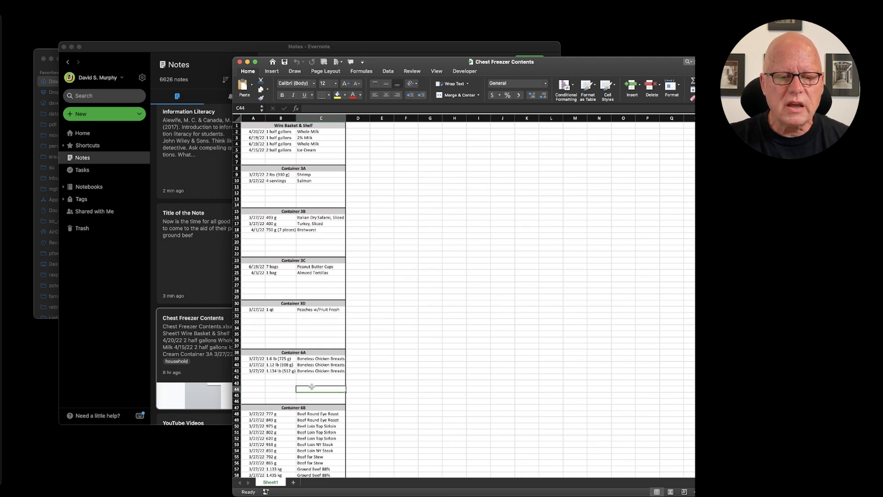
mouse_move(320, 377)
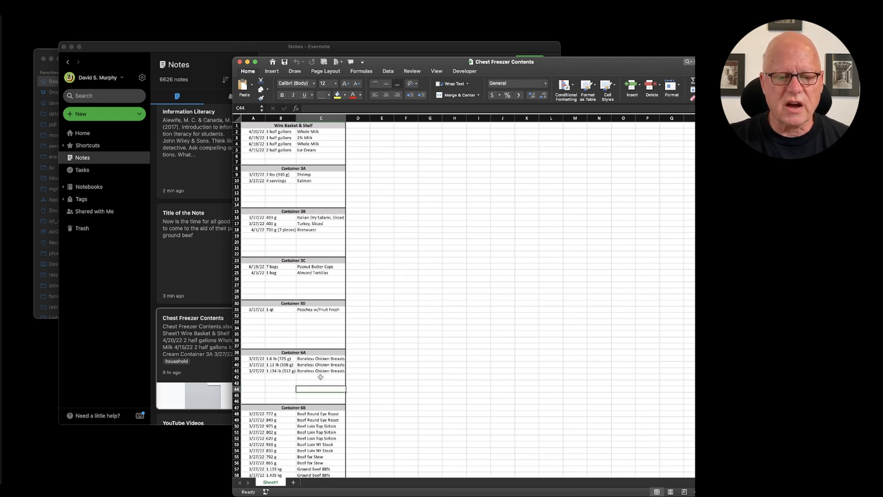
left_click(320, 445)
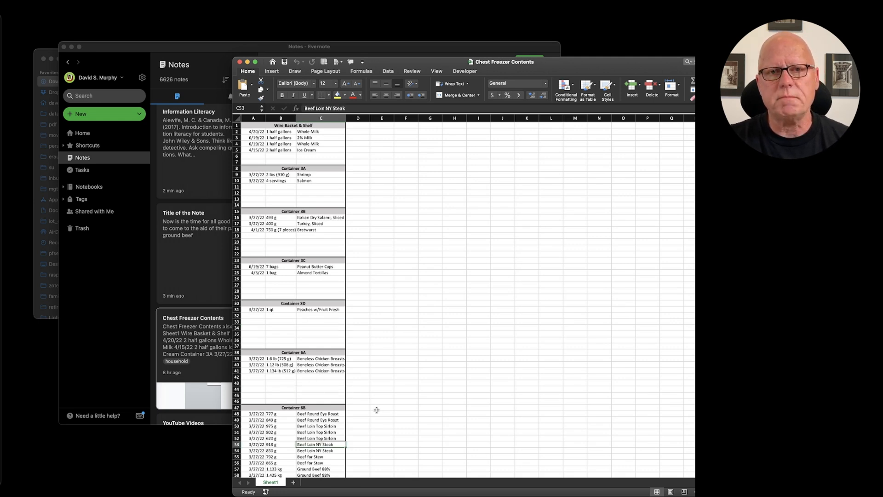
mouse_move(351, 379)
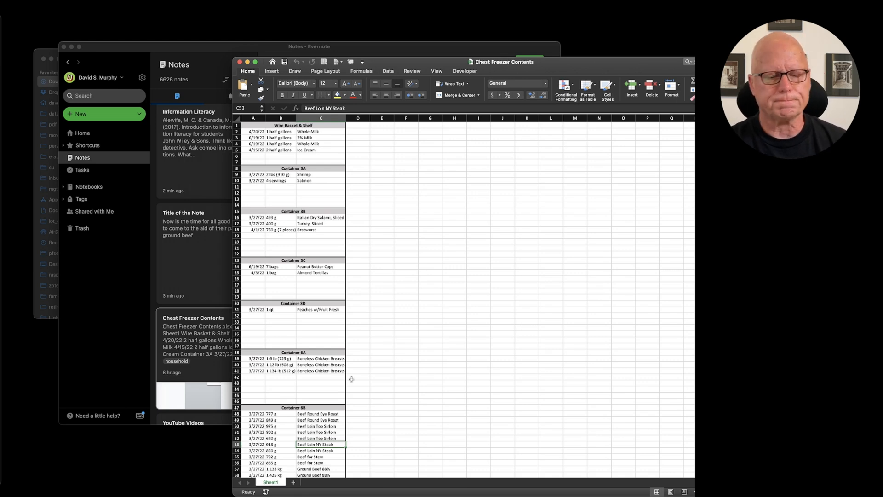
mouse_move(462, 328)
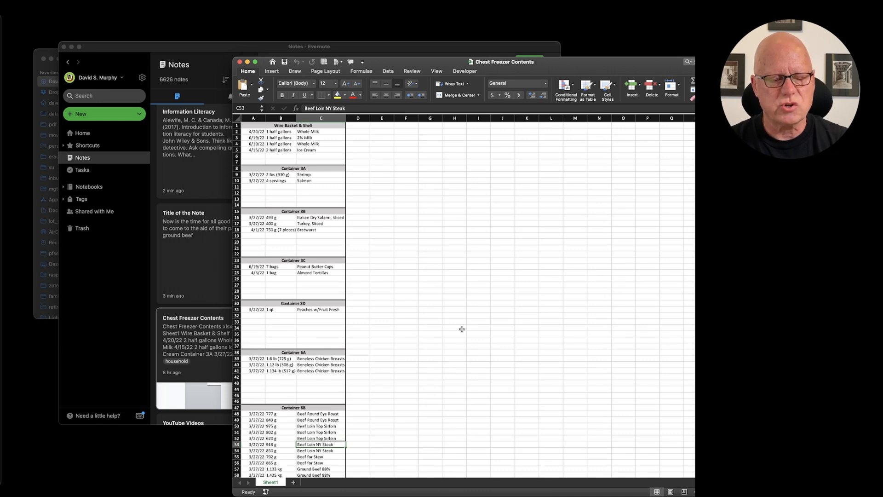
mouse_move(462, 331)
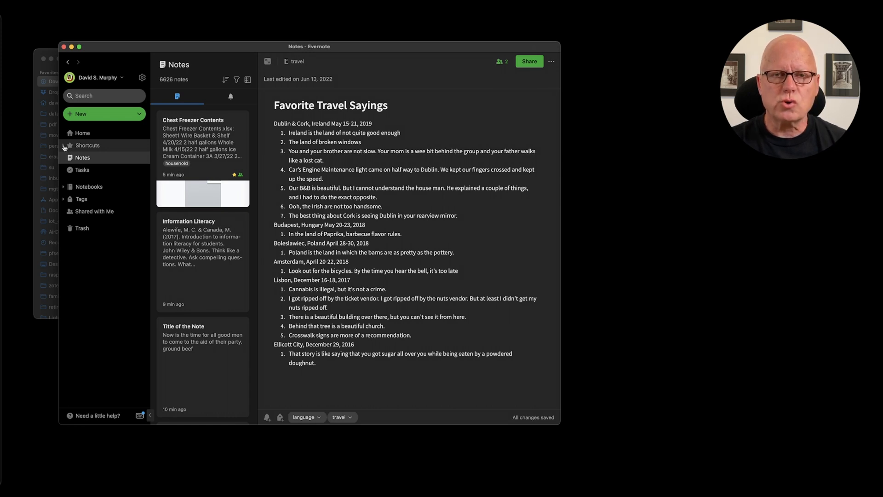
left_click(87, 145)
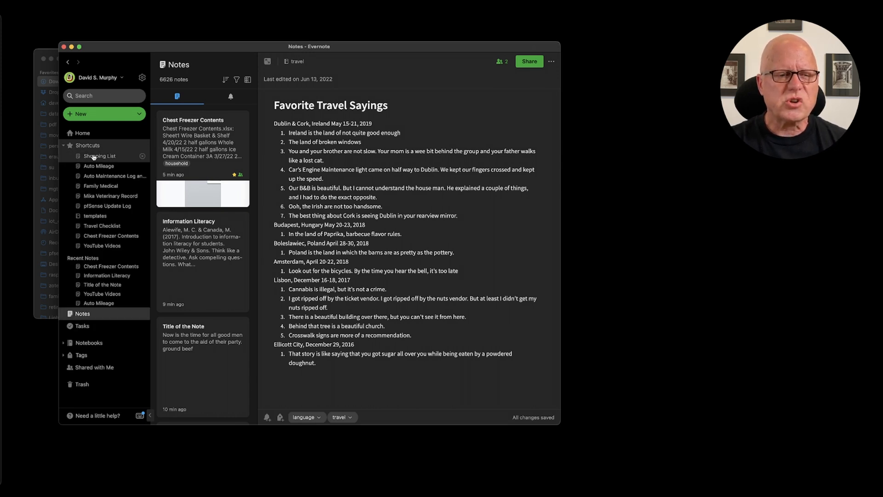
mouse_move(110, 176)
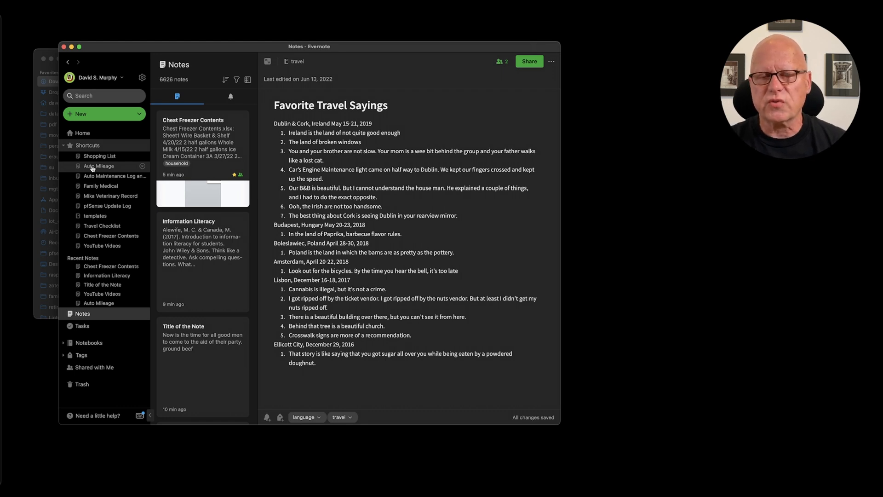
mouse_move(112, 176)
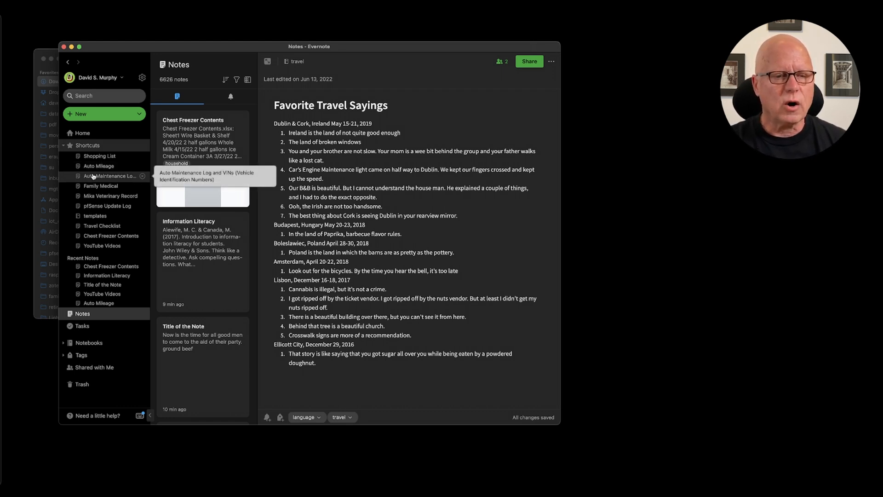
mouse_move(100, 186)
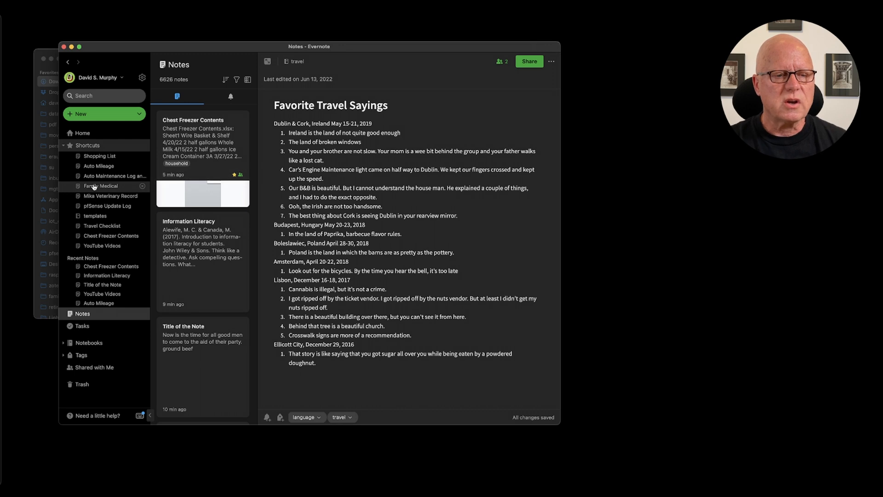
mouse_move(111, 195)
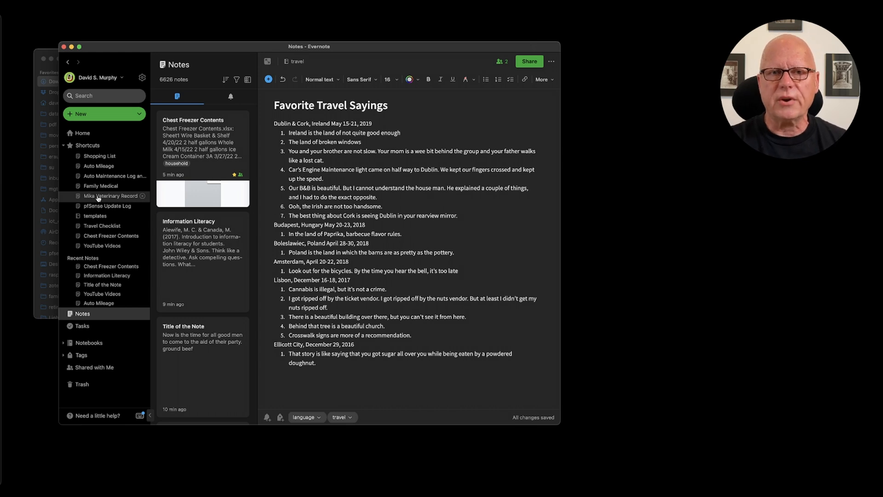
mouse_move(100, 206)
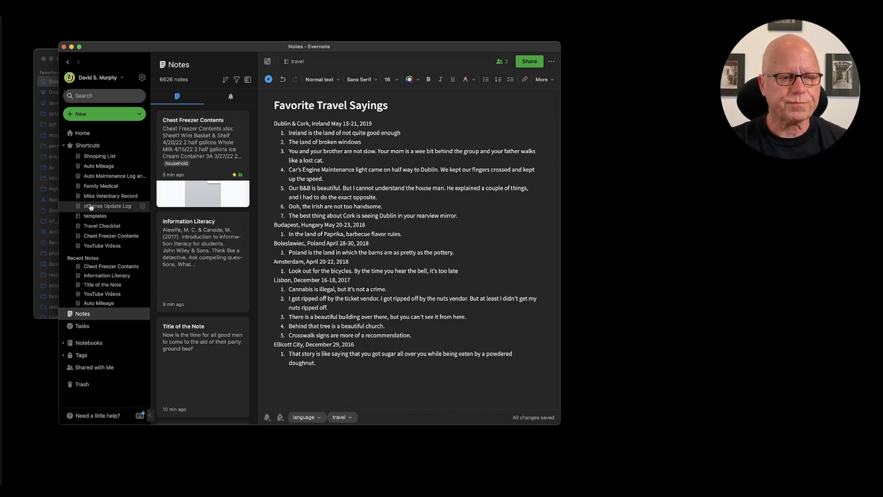
mouse_move(111, 195)
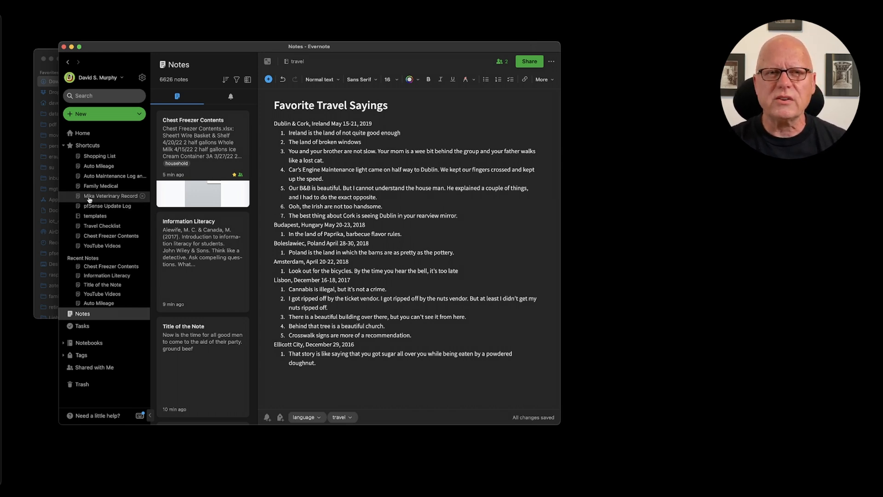
mouse_move(78, 198)
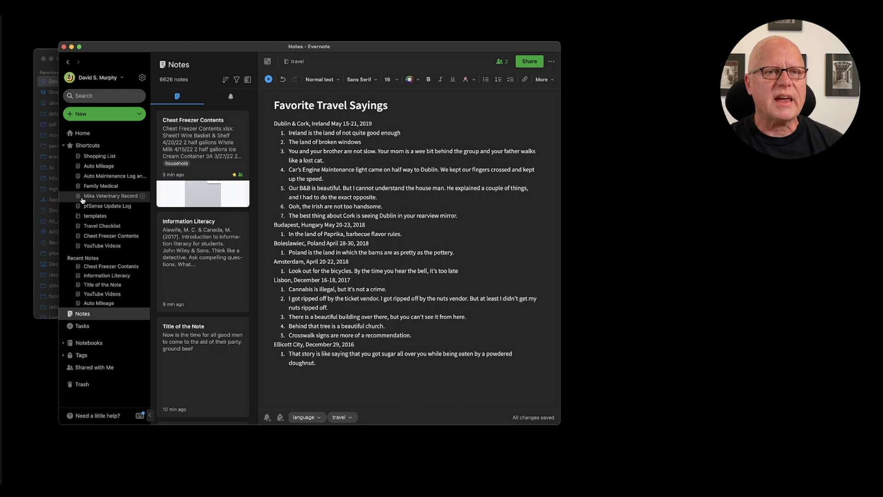
mouse_move(91, 206)
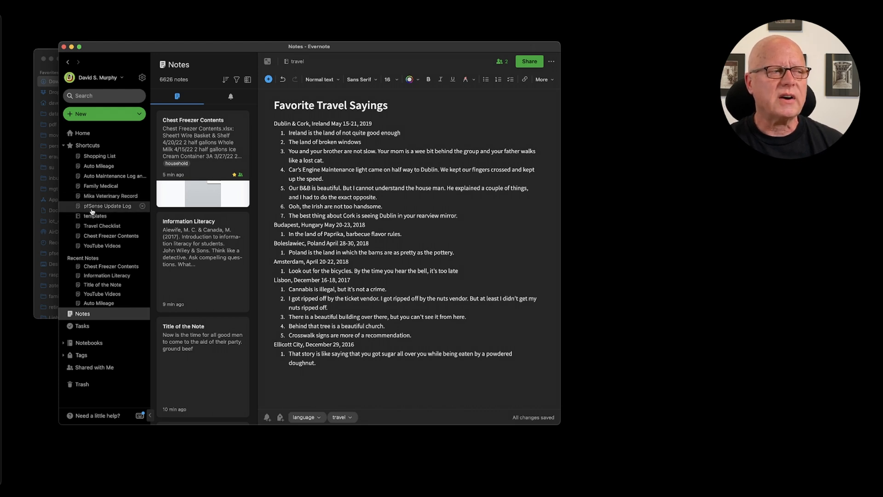
mouse_move(95, 216)
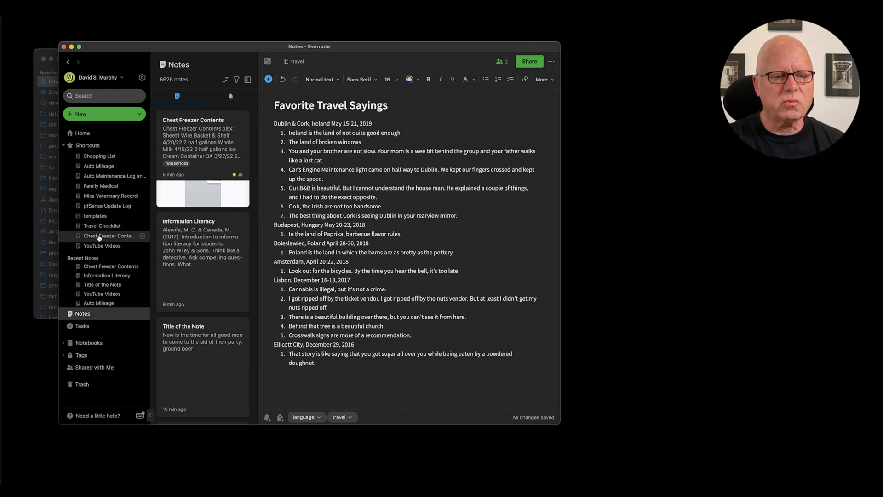
mouse_move(102, 225)
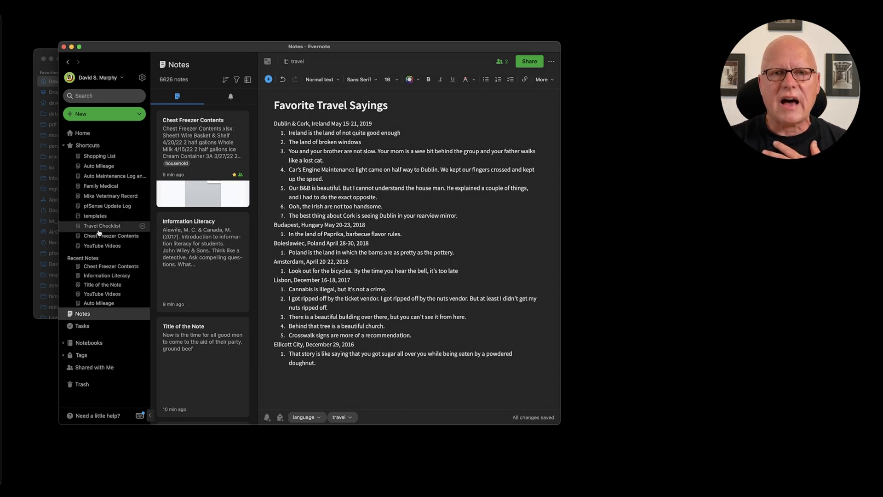
mouse_move(94, 216)
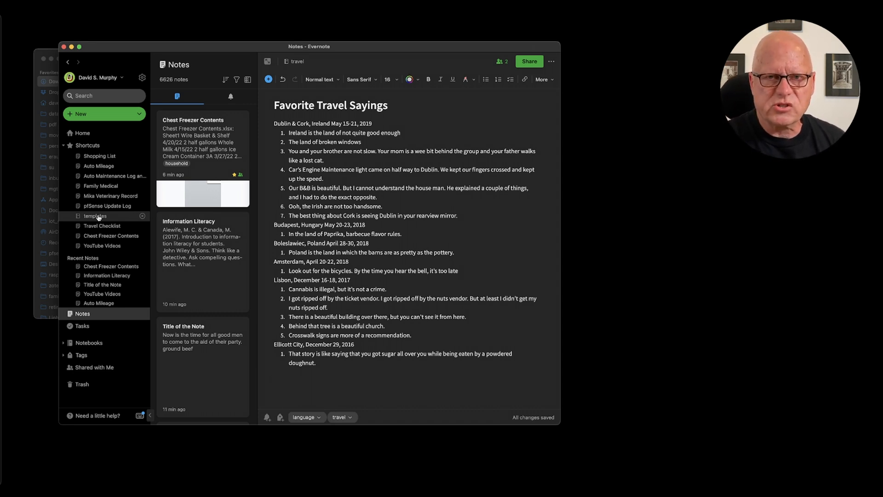
mouse_move(100, 155)
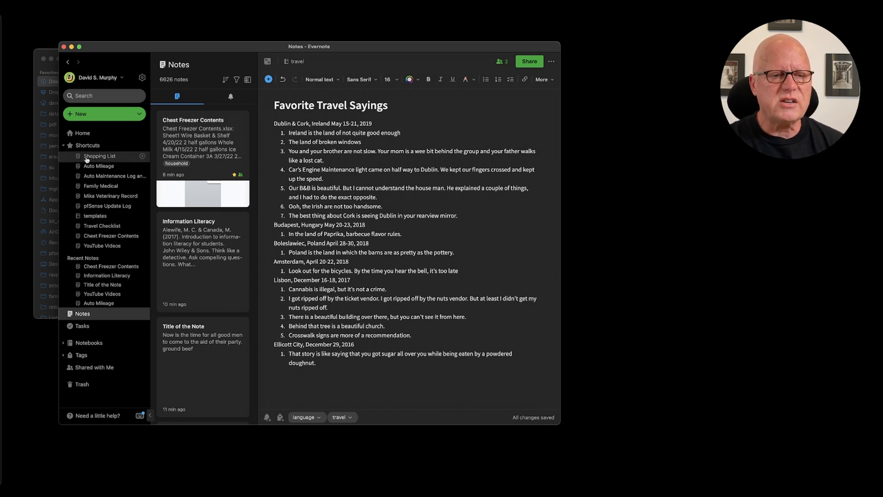
mouse_move(107, 176)
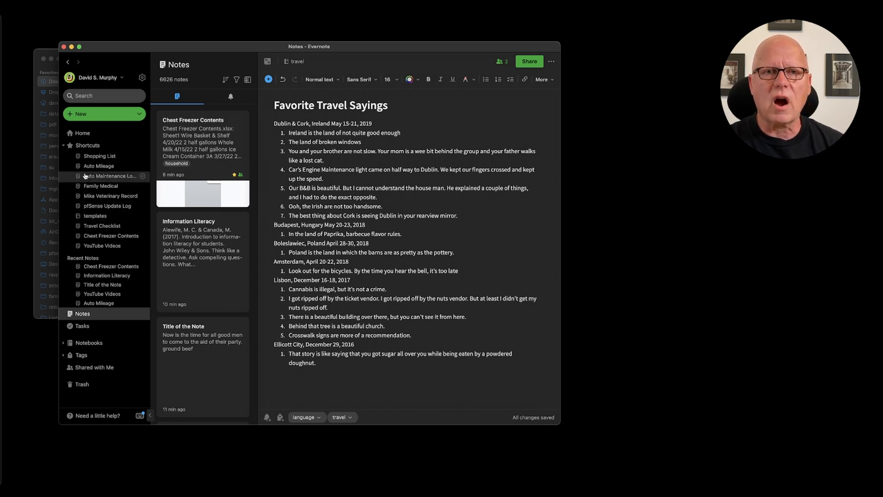
mouse_move(101, 186)
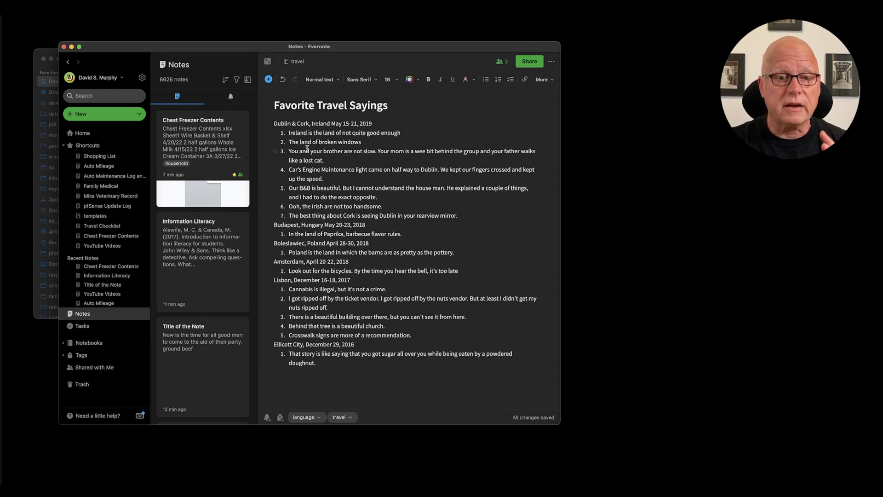
mouse_move(551, 61)
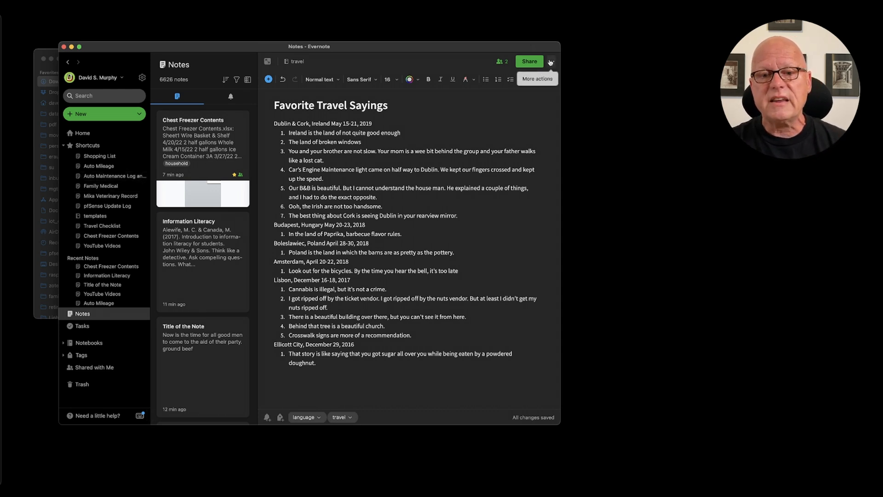
left_click(550, 62)
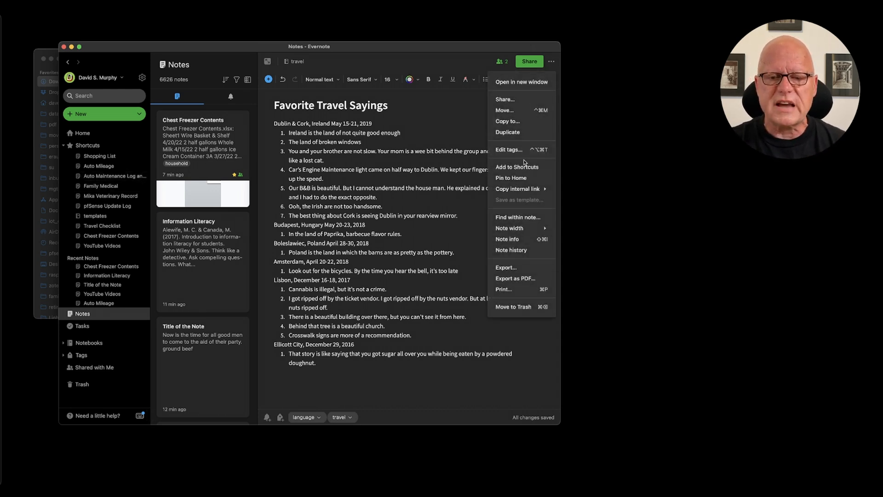
mouse_move(512, 152)
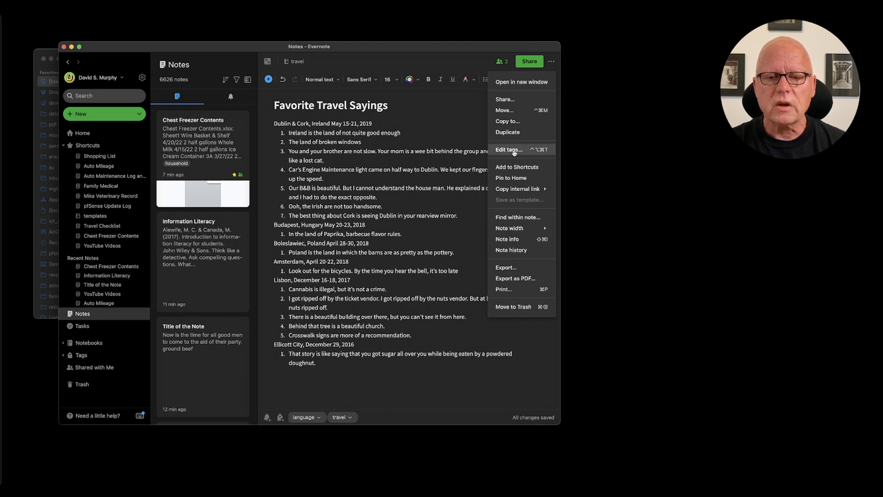
left_click(508, 149)
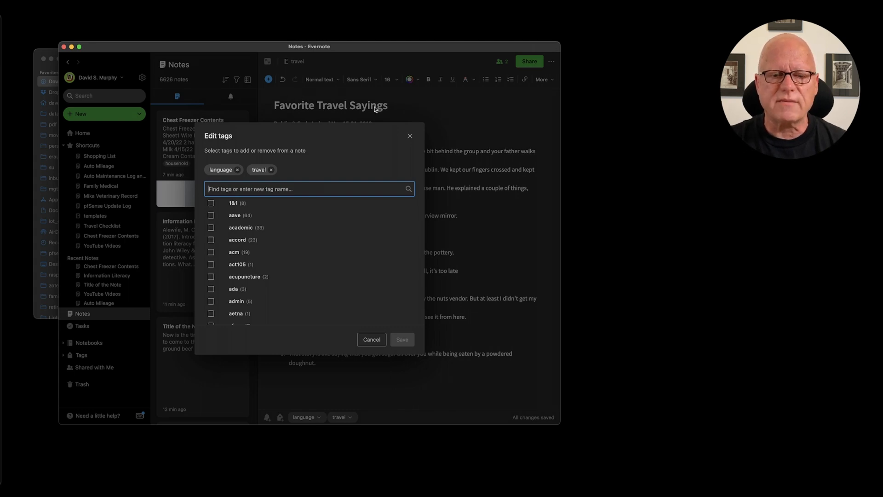
mouse_move(222, 182)
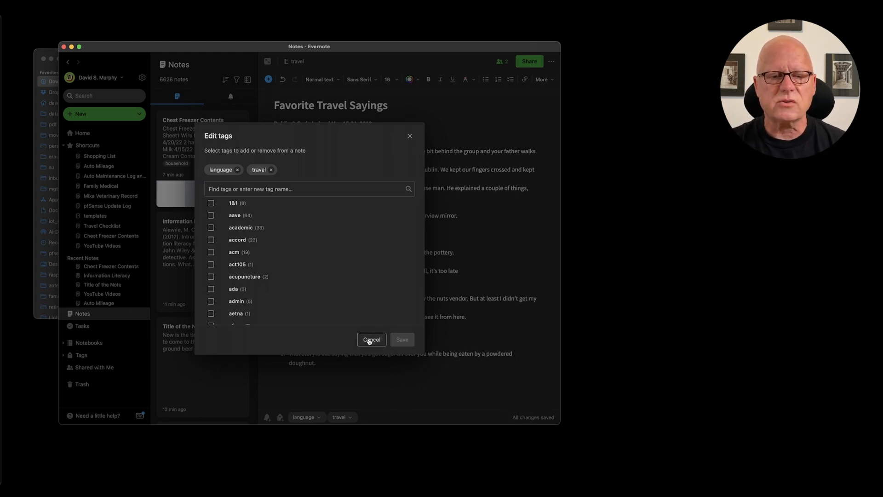
left_click(371, 339)
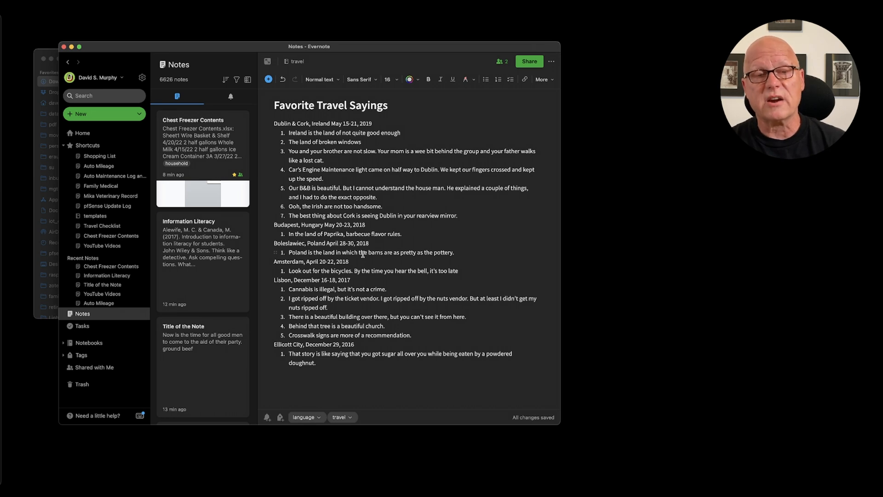
Step: Open the Chest Freezer Contents note, then the Information Literacy note
left_click(201, 141)
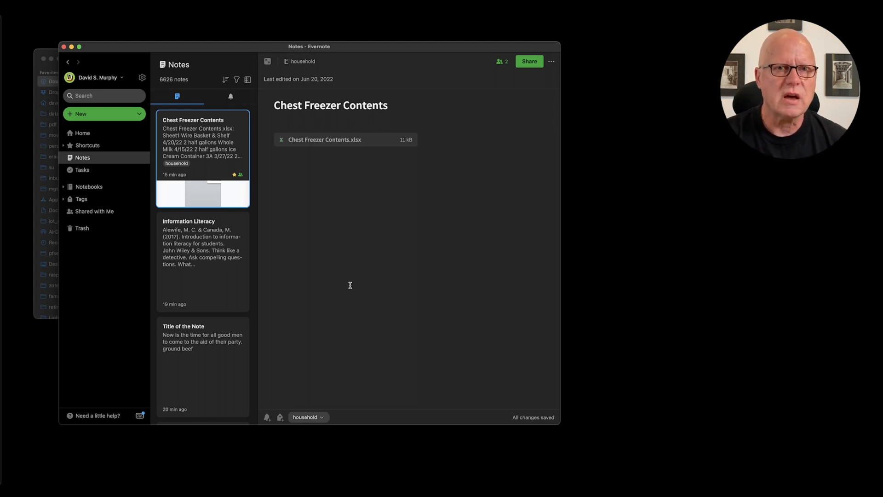
mouse_move(346, 301)
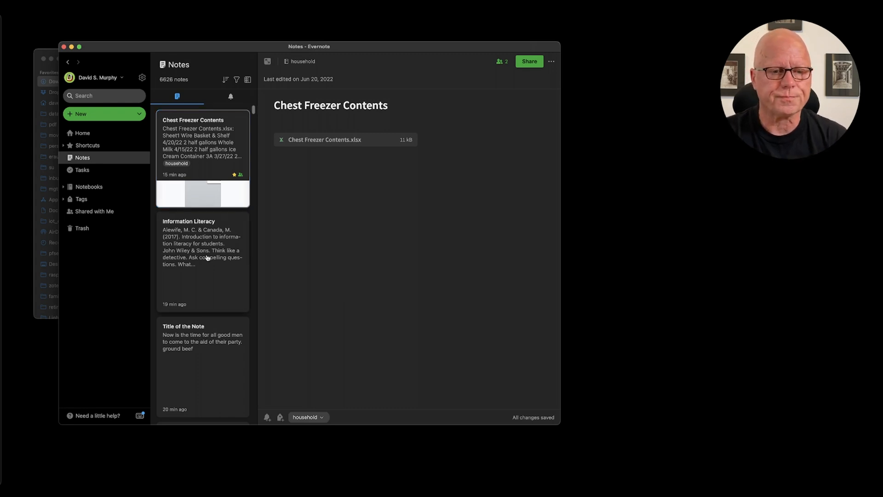
left_click(203, 261)
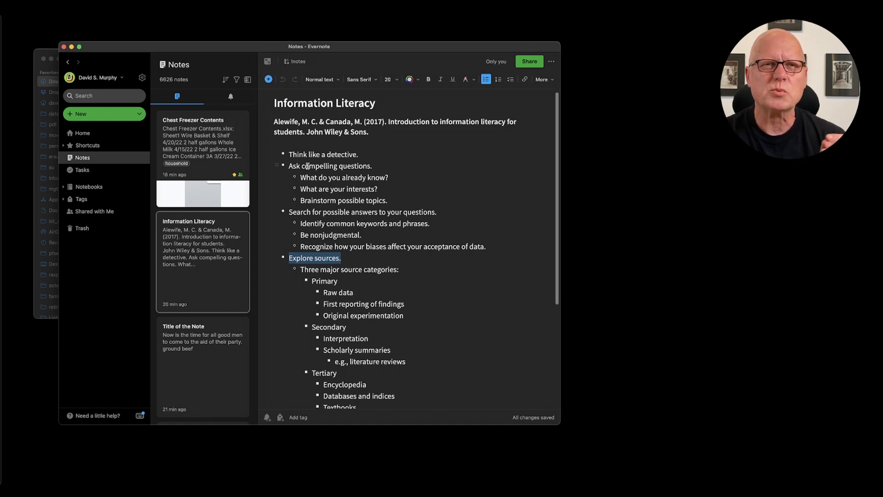
mouse_move(73, 192)
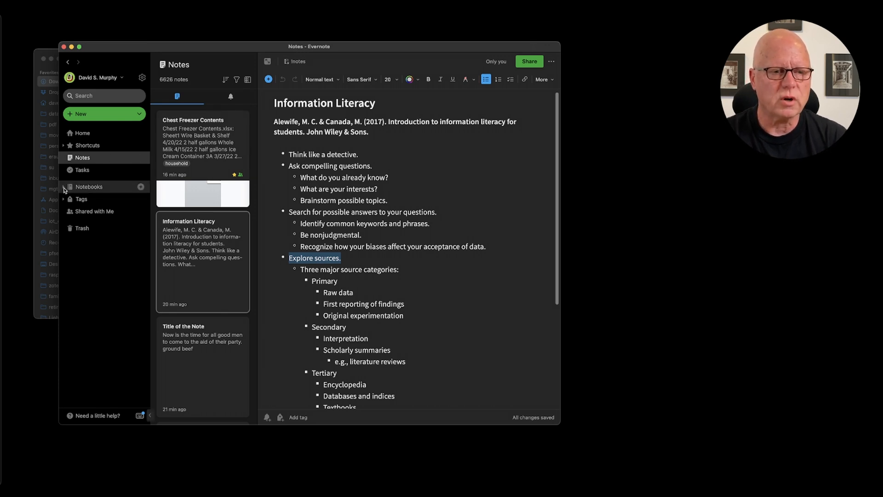
Step: Expand Notebooks, browse the academic stack's notes, then open argumentation and culture notebooks
left_click(89, 186)
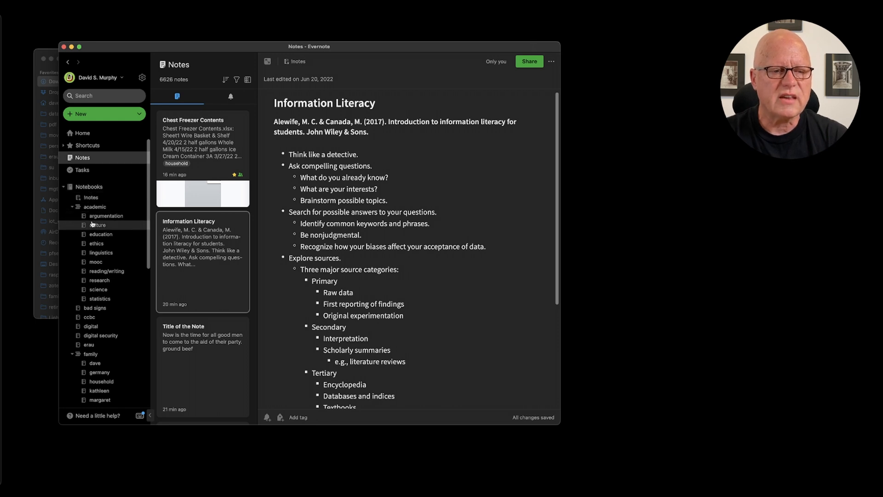
mouse_move(88, 298)
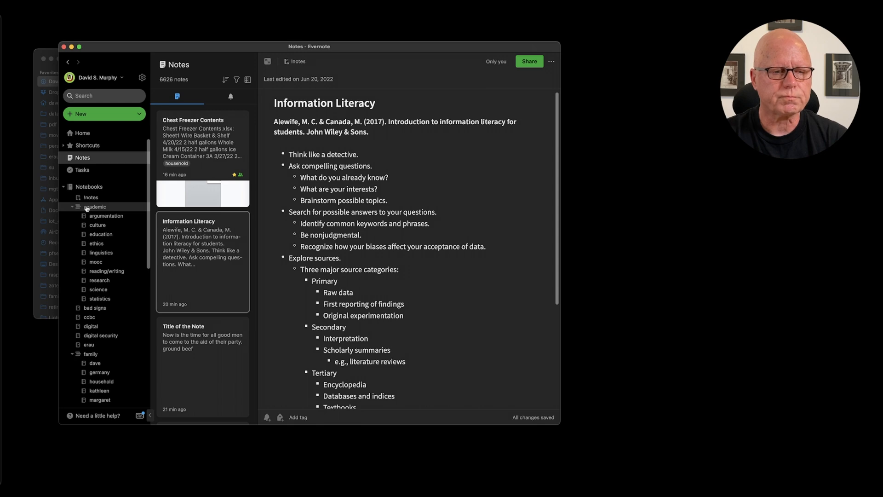
left_click(95, 207)
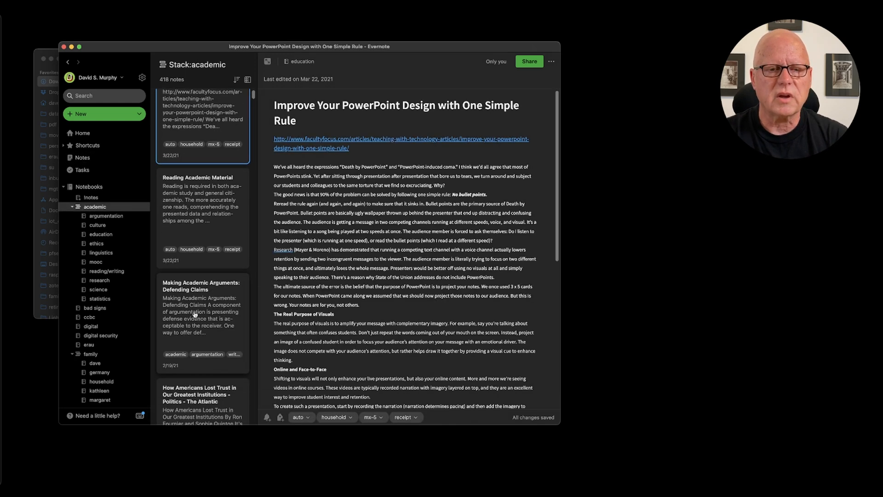
scroll("down", 3)
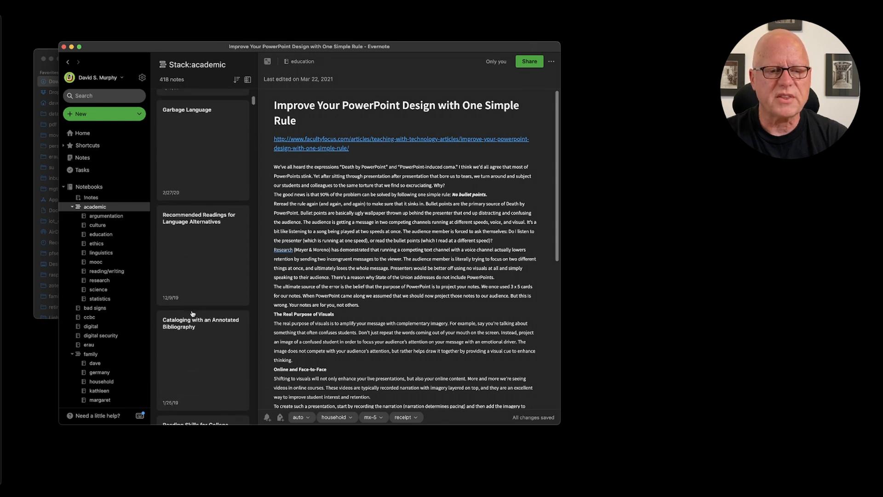
scroll("up", 3)
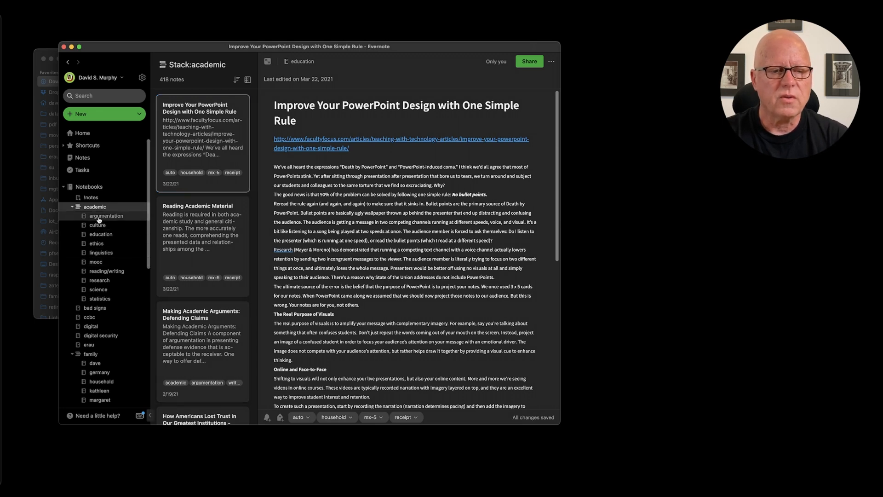
left_click(105, 216)
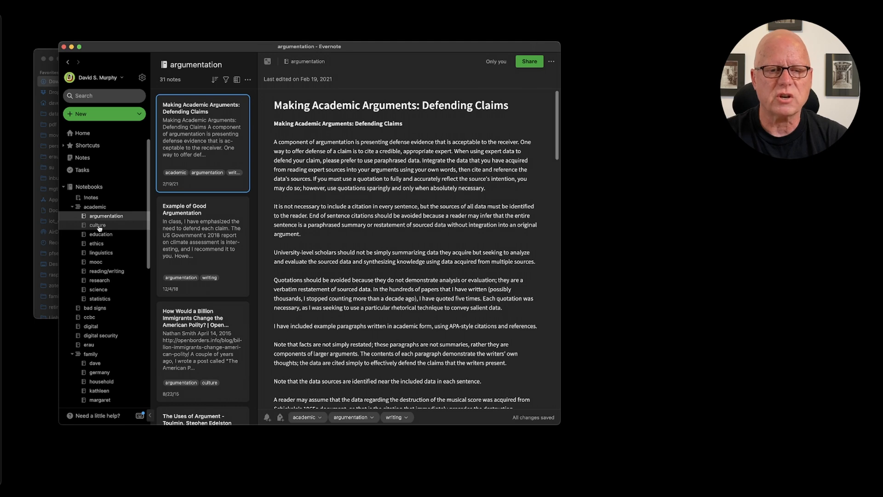
left_click(98, 225)
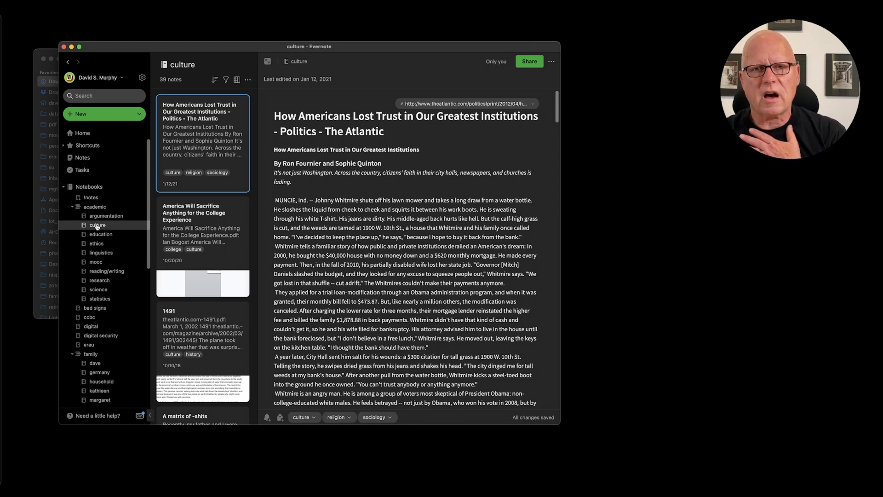
mouse_move(100, 233)
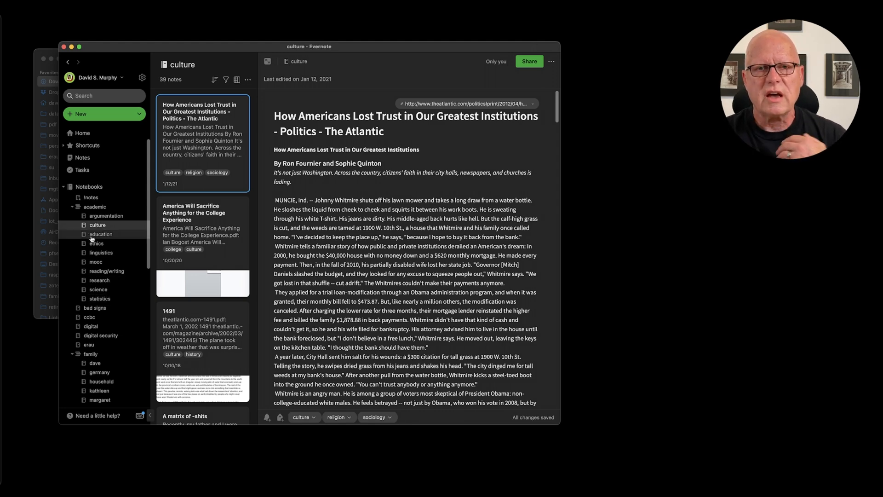